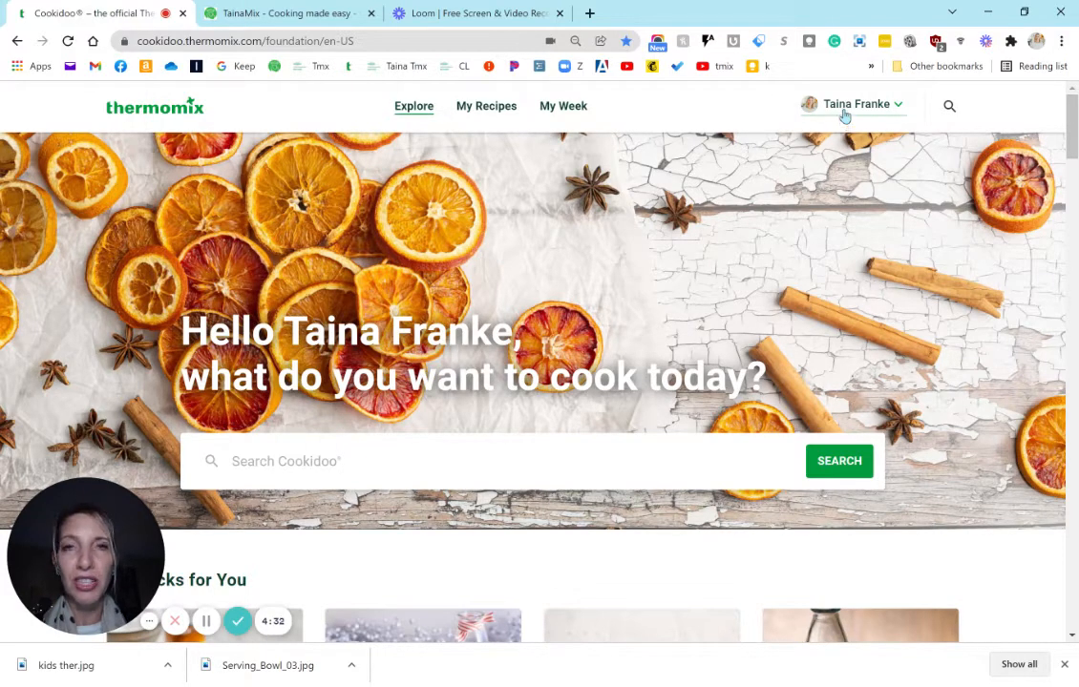
Open the profile page from the account dropdown to view the 'Easy and everyday' cooking preferences
left_click(856, 104)
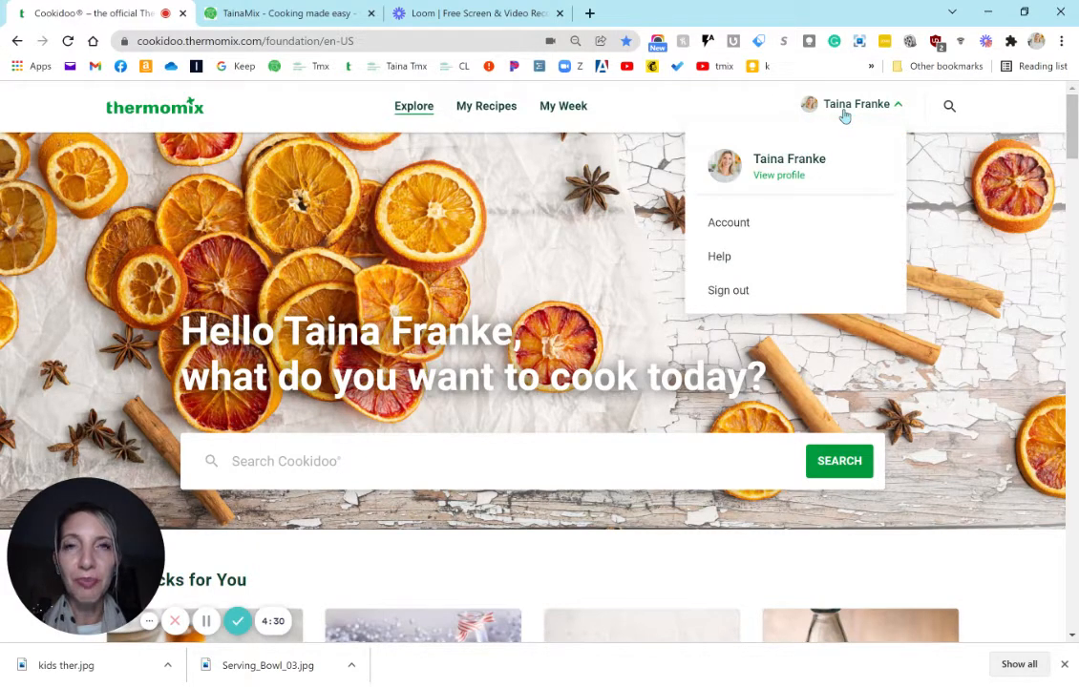
mouse_move(800, 174)
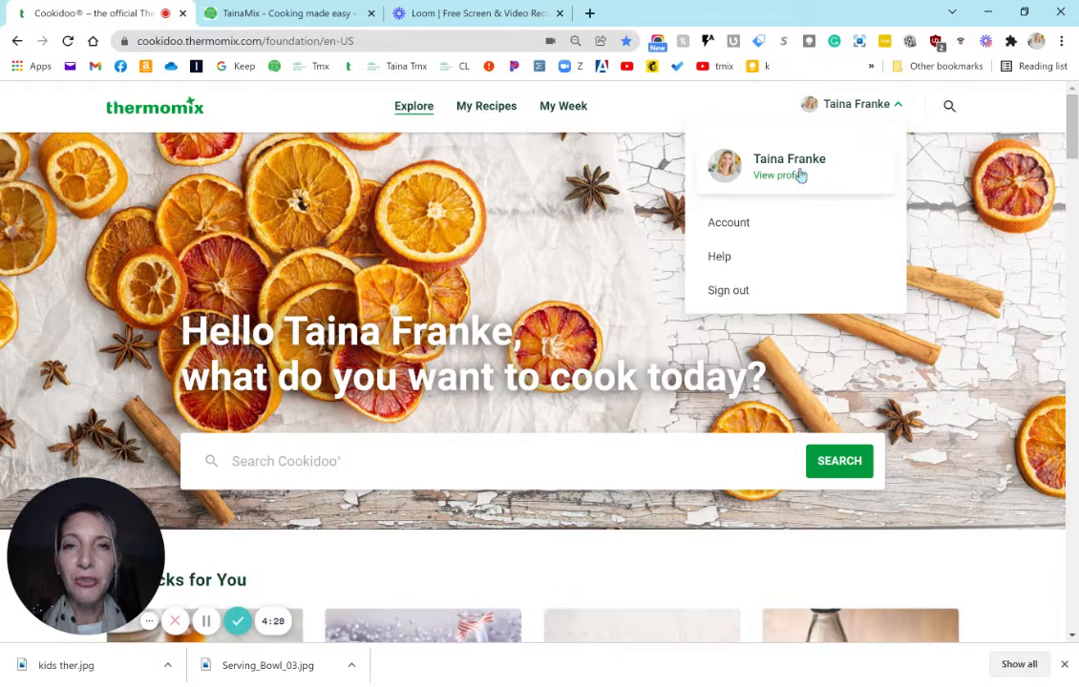
left_click(777, 175)
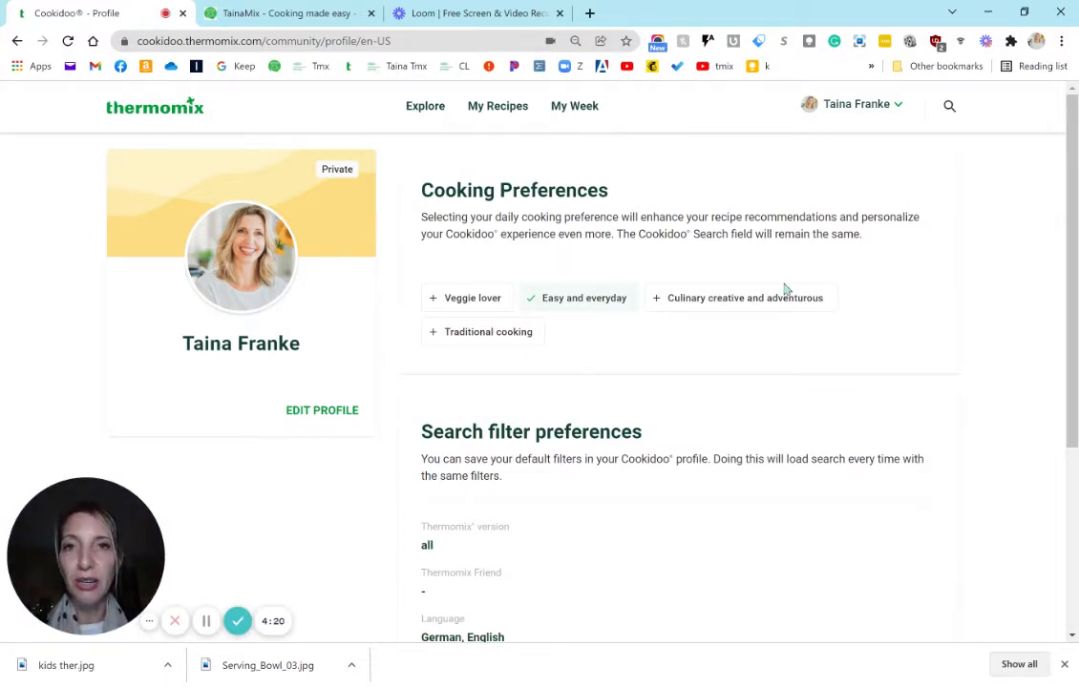
scroll("down", 3)
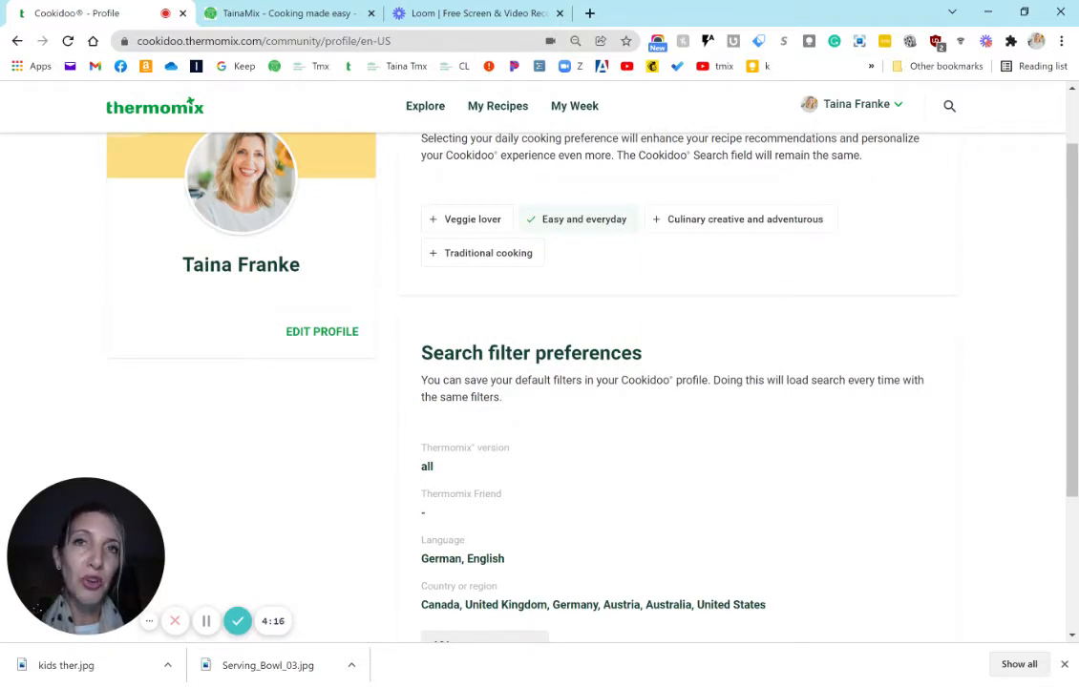
scroll("down", 3)
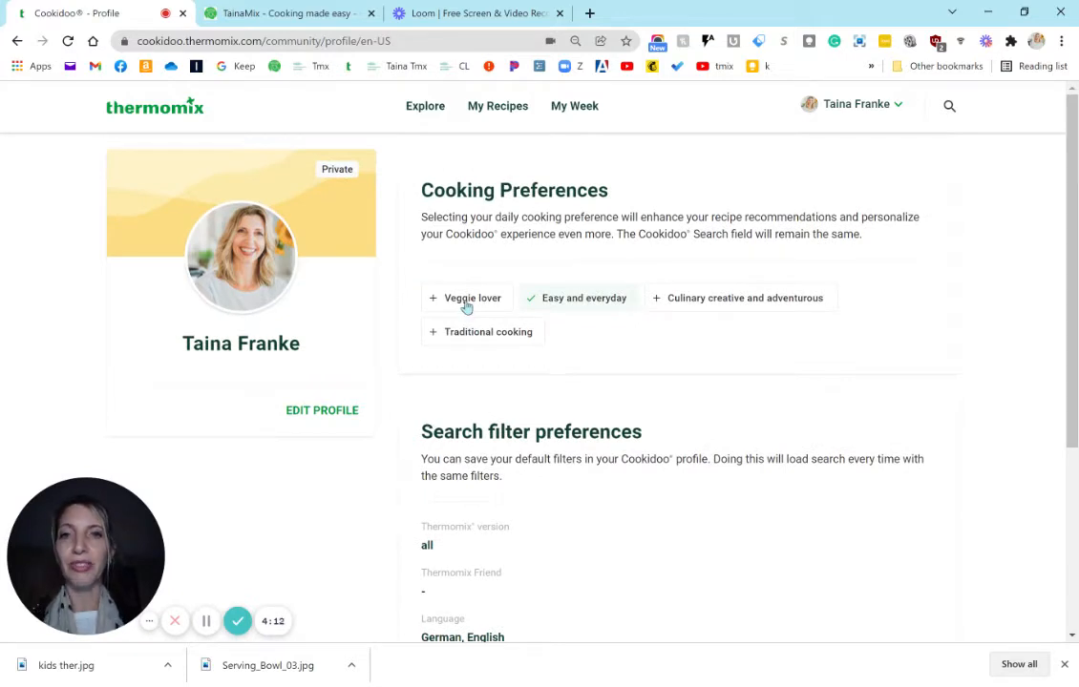
mouse_move(721, 305)
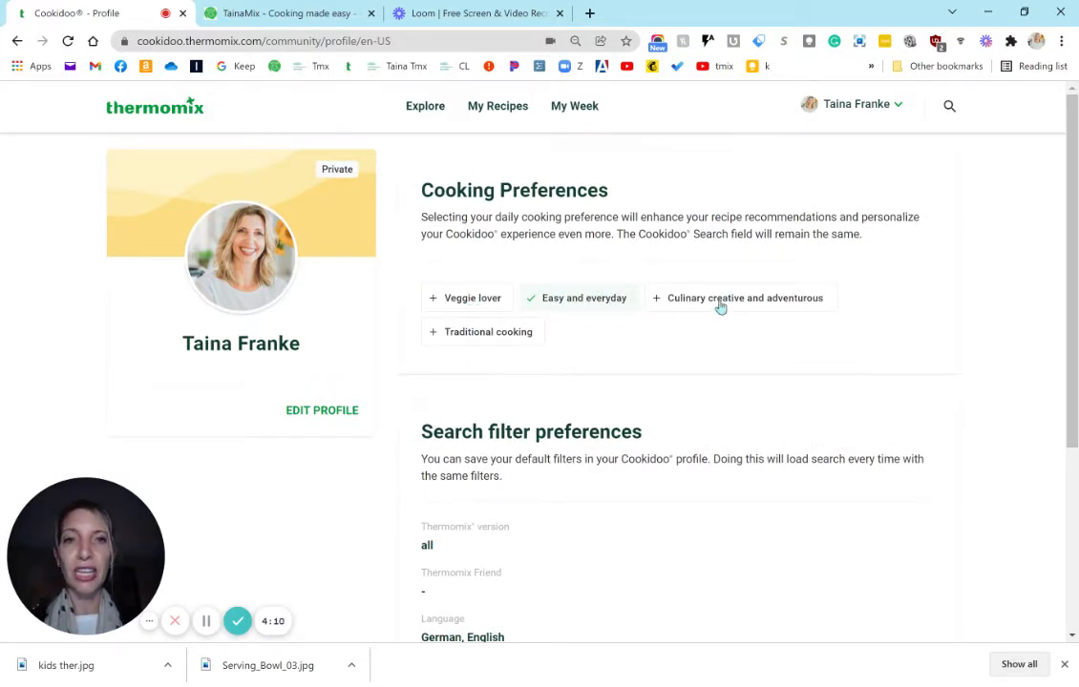
scroll("down", 3)
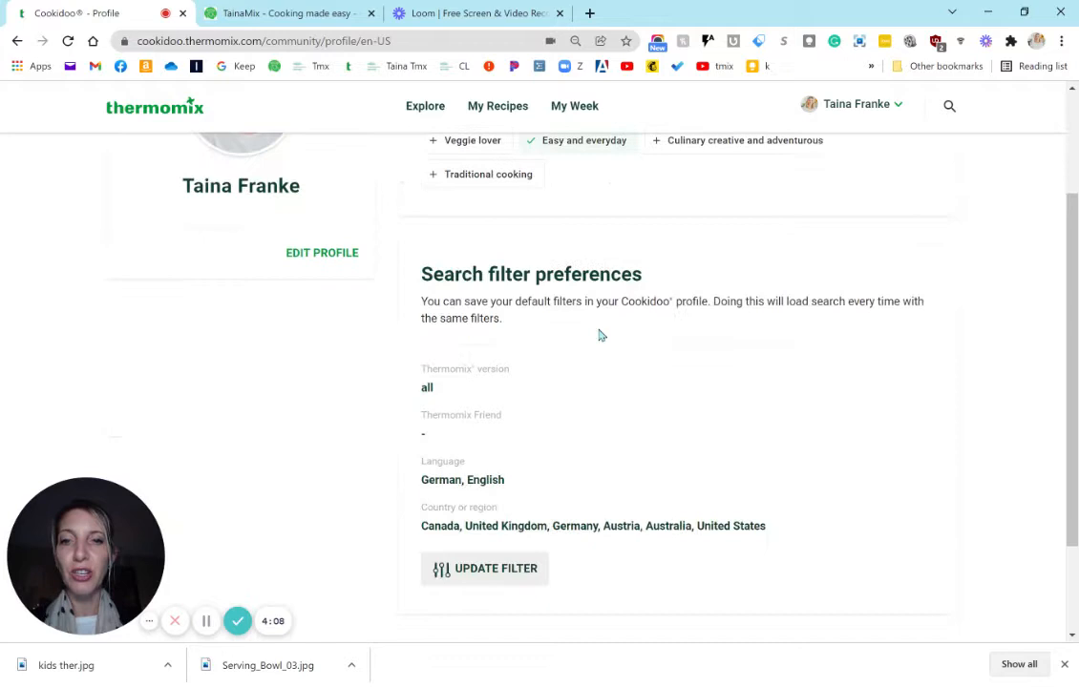
scroll("down", 3)
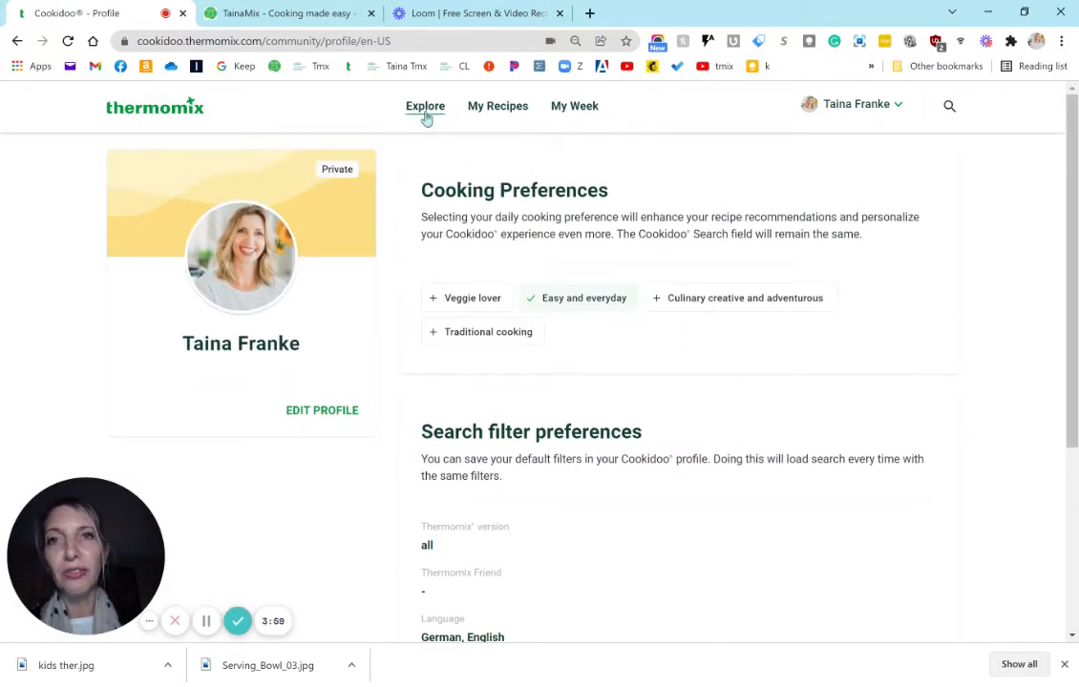
Run an empty search from Explore and remove the German filter, leaving 8588 results
left_click(425, 106)
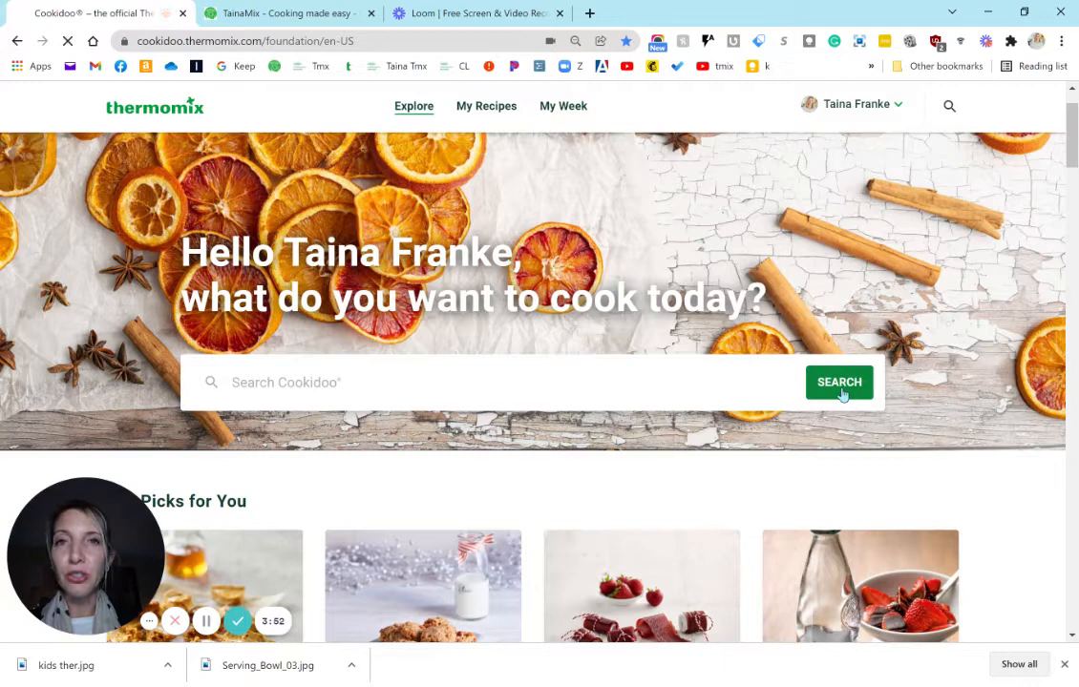
left_click(838, 382)
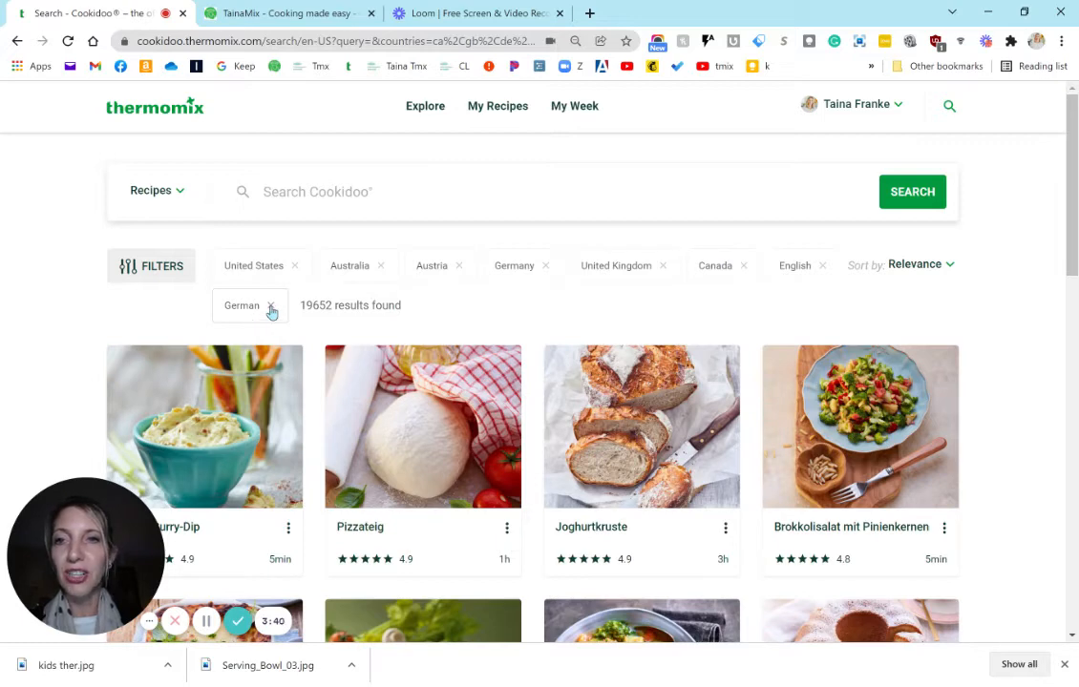
left_click(272, 306)
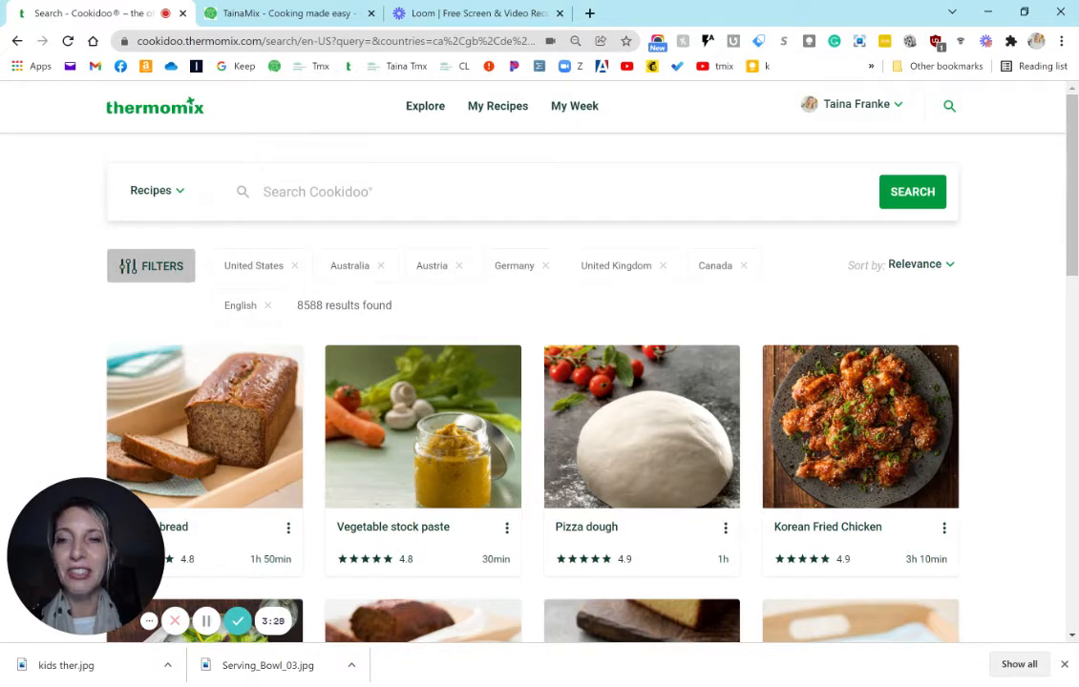
Add an 8+ portions filter, narrowing pending results to 3217
left_click(150, 265)
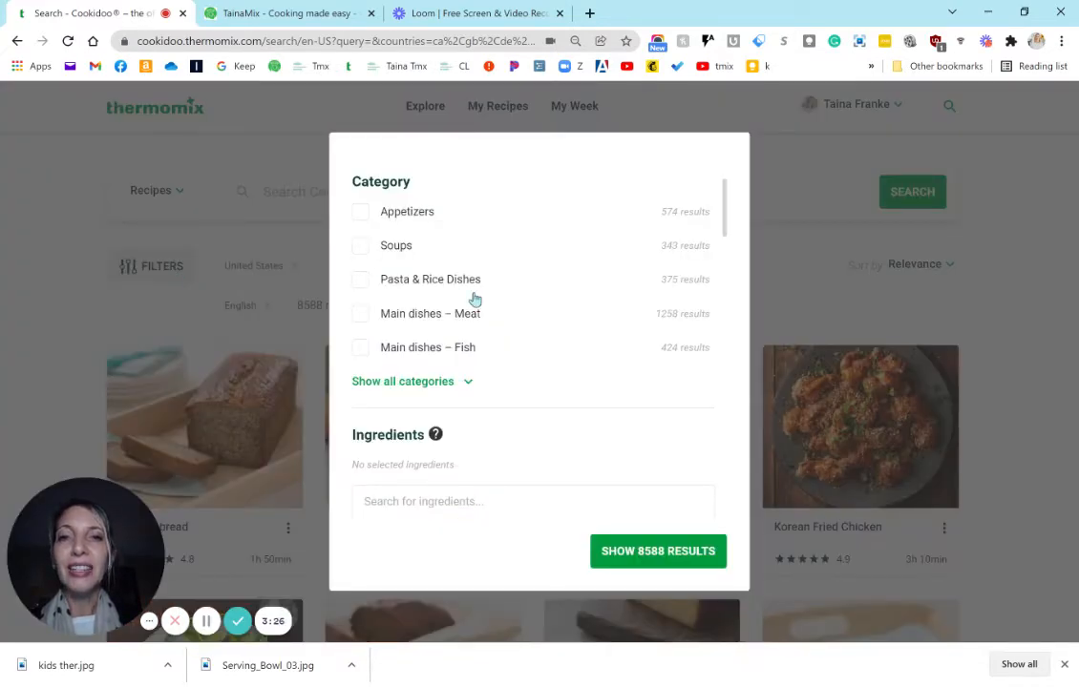
scroll("down", 3)
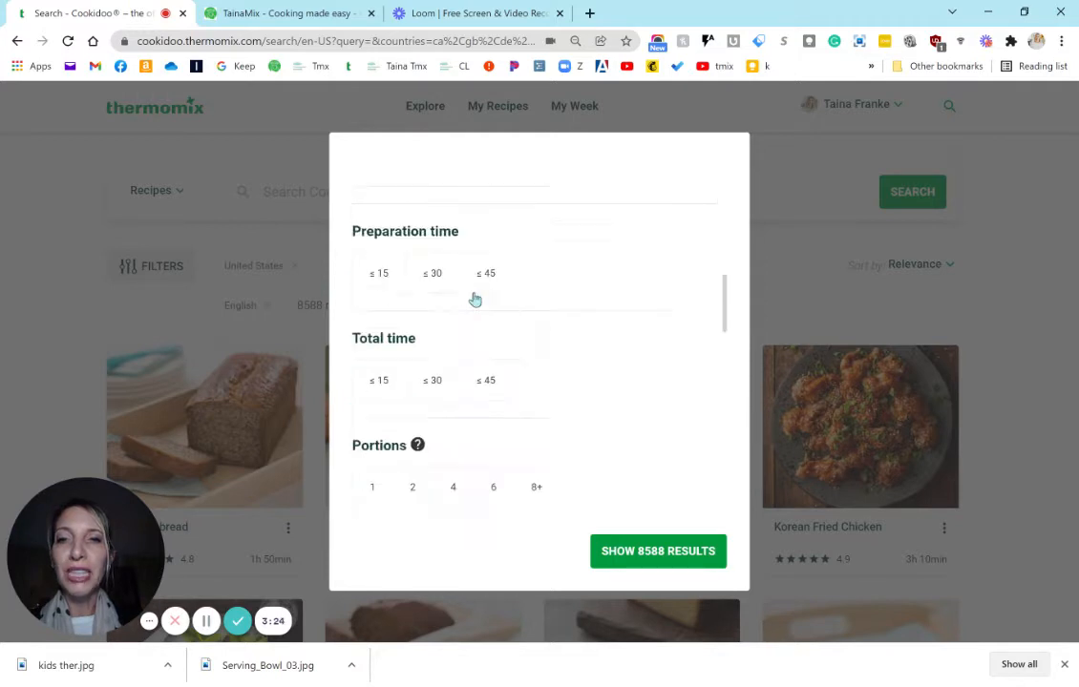
scroll("down", 3)
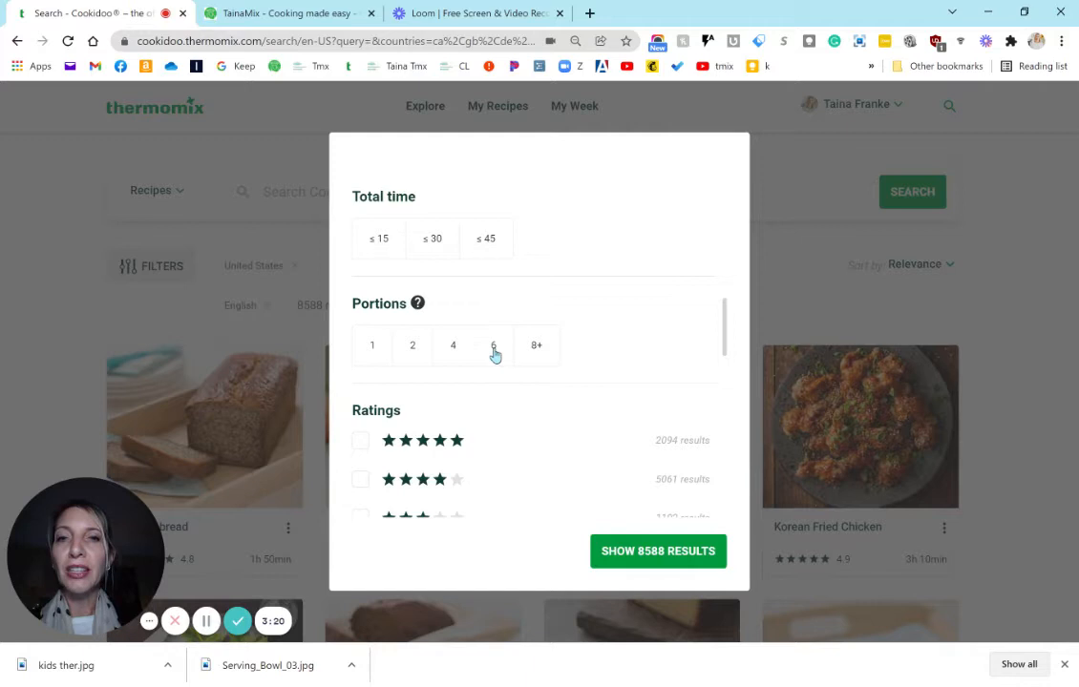
mouse_move(538, 345)
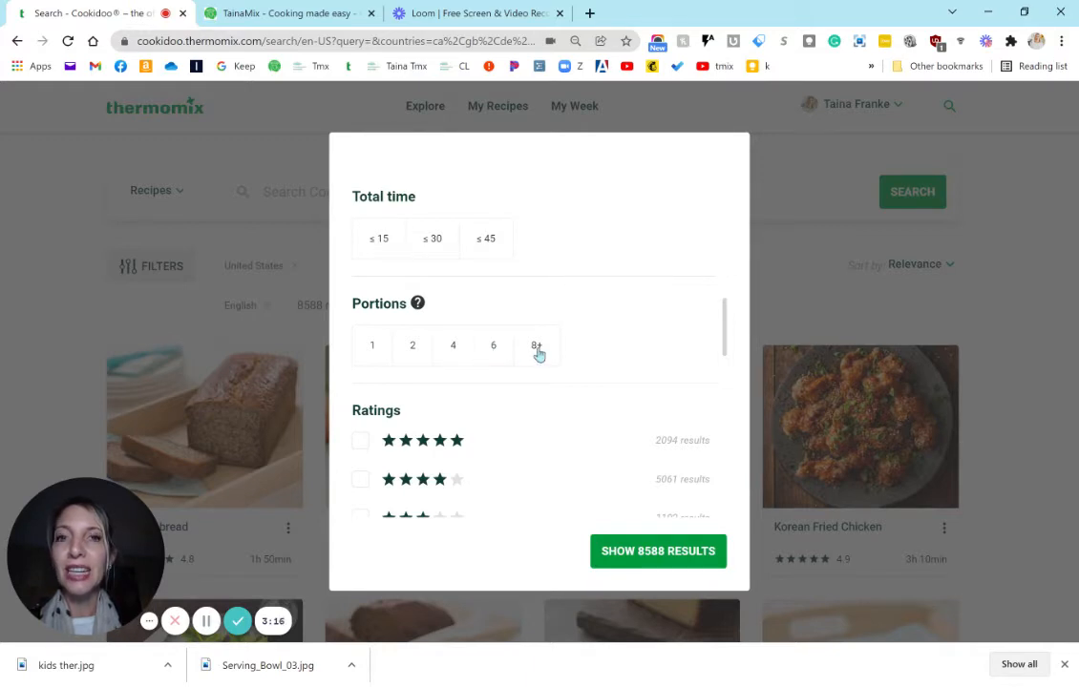
left_click(536, 345)
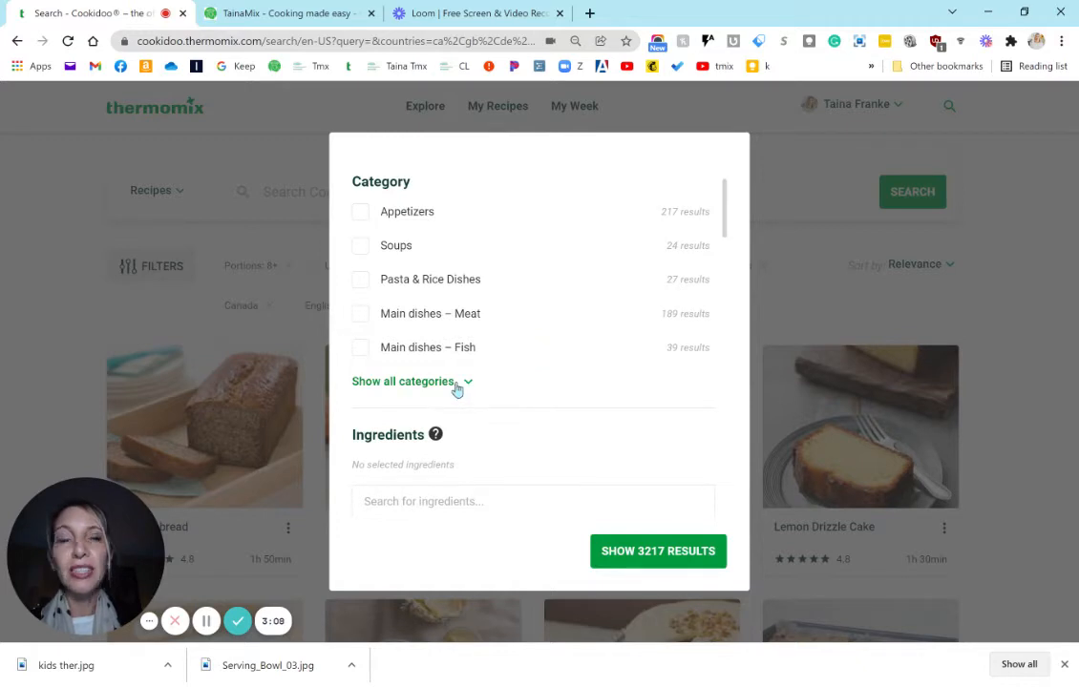
Apply the Pasta & Rice Dishes, Main dishes – Meat and Fish categories for 363 results
left_click(404, 380)
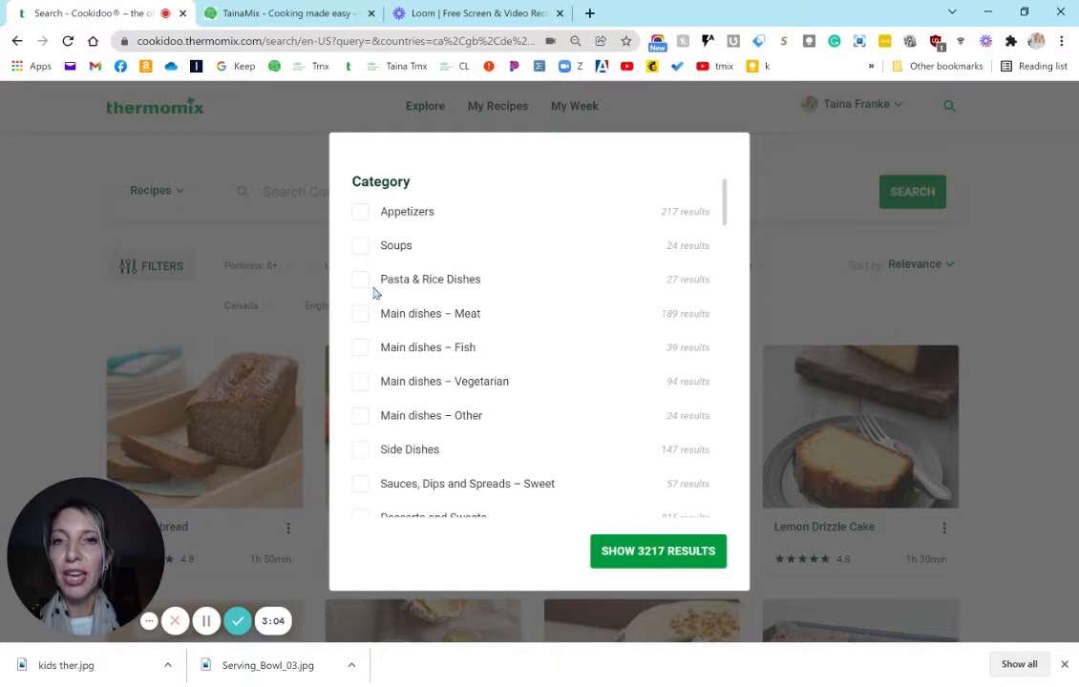
left_click(360, 278)
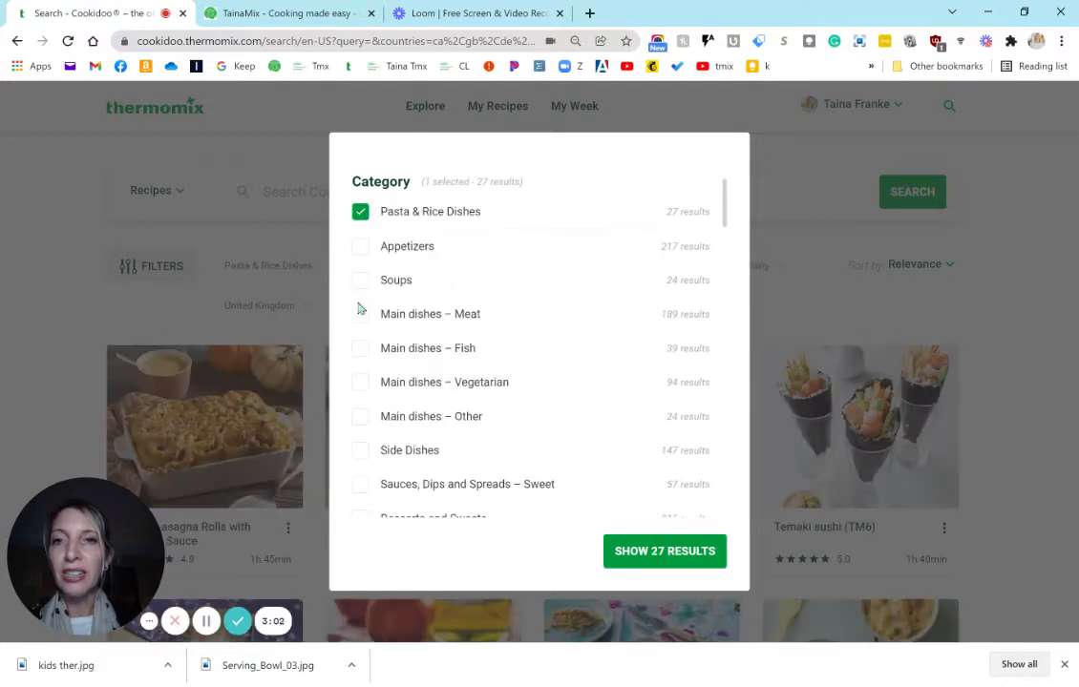
left_click(360, 313)
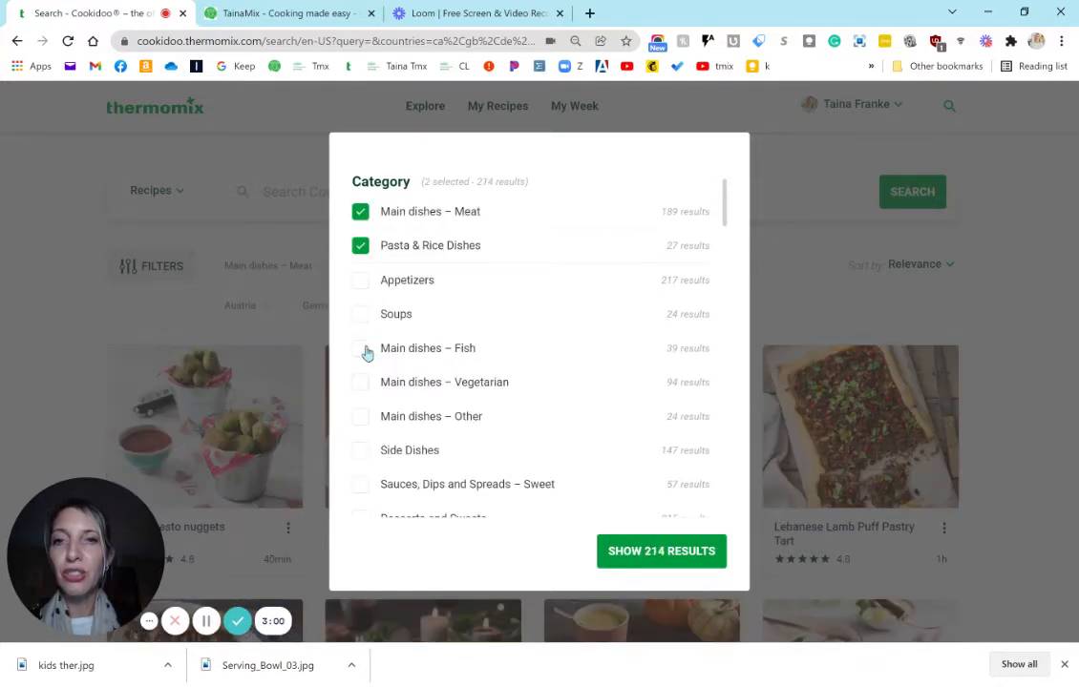
left_click(361, 348)
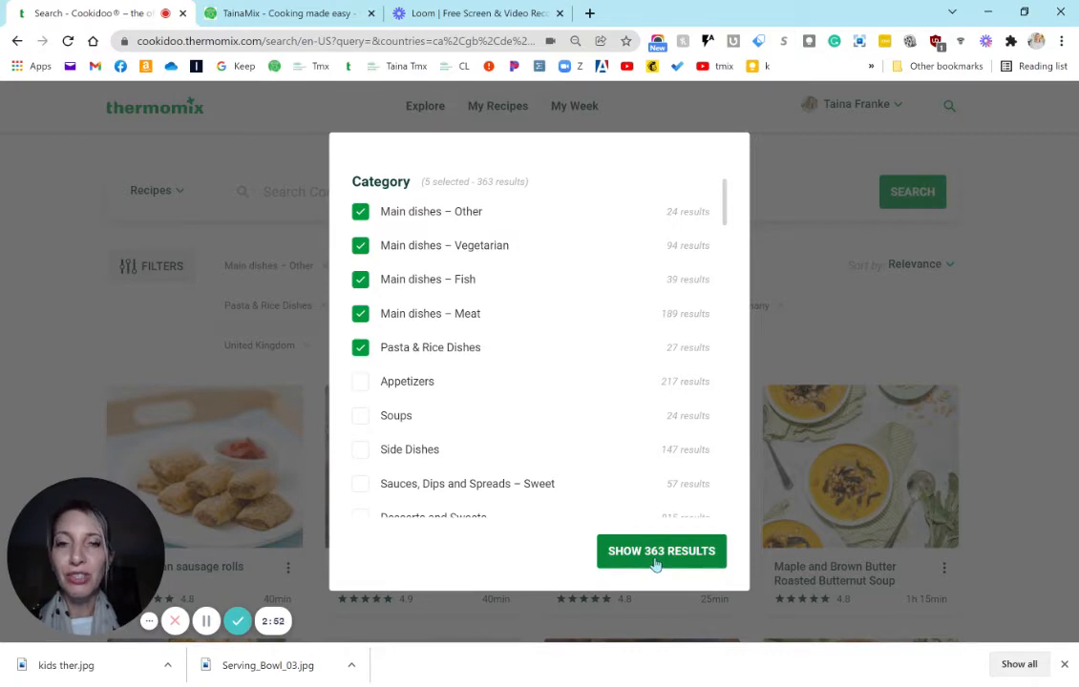
left_click(660, 551)
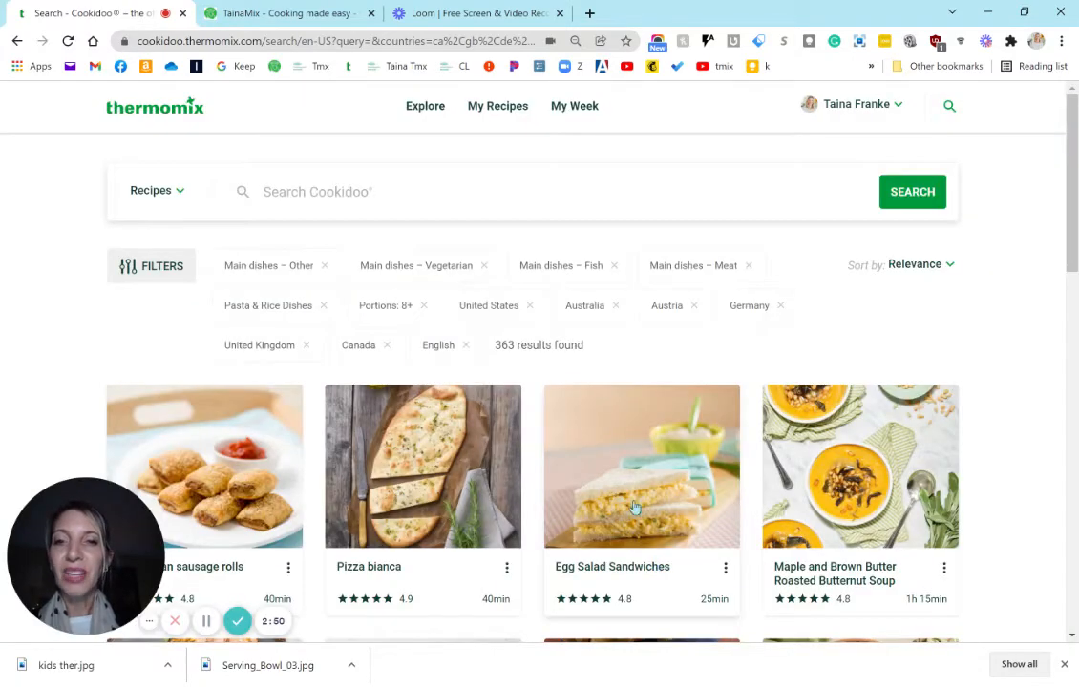
scroll("down", 3)
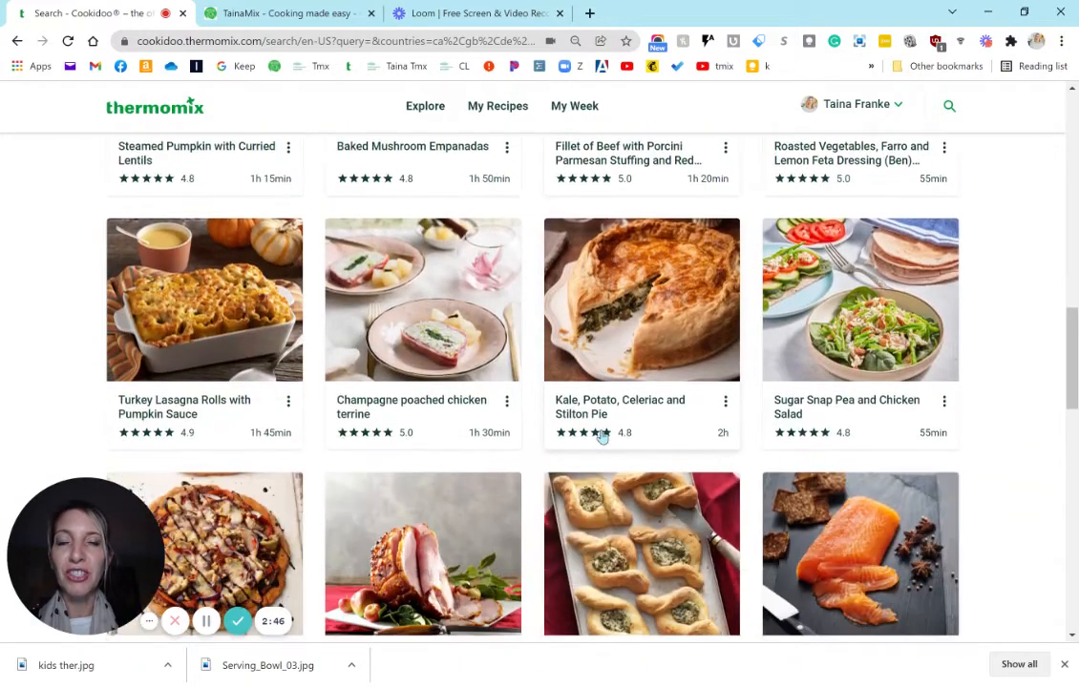
scroll("down", 3)
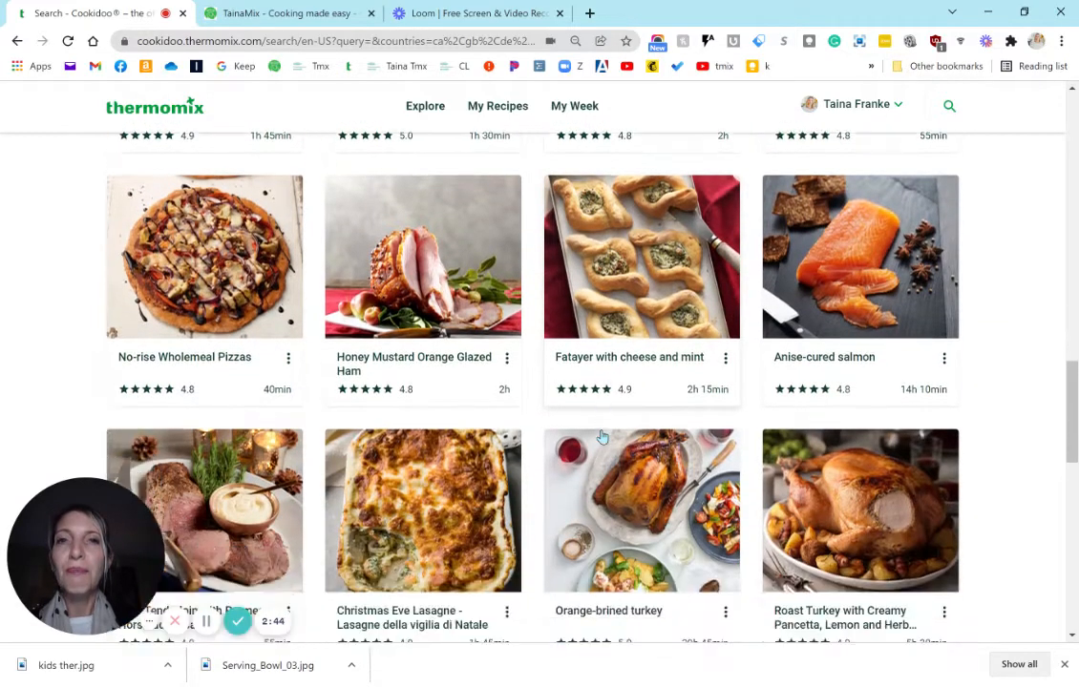
scroll("down", 3)
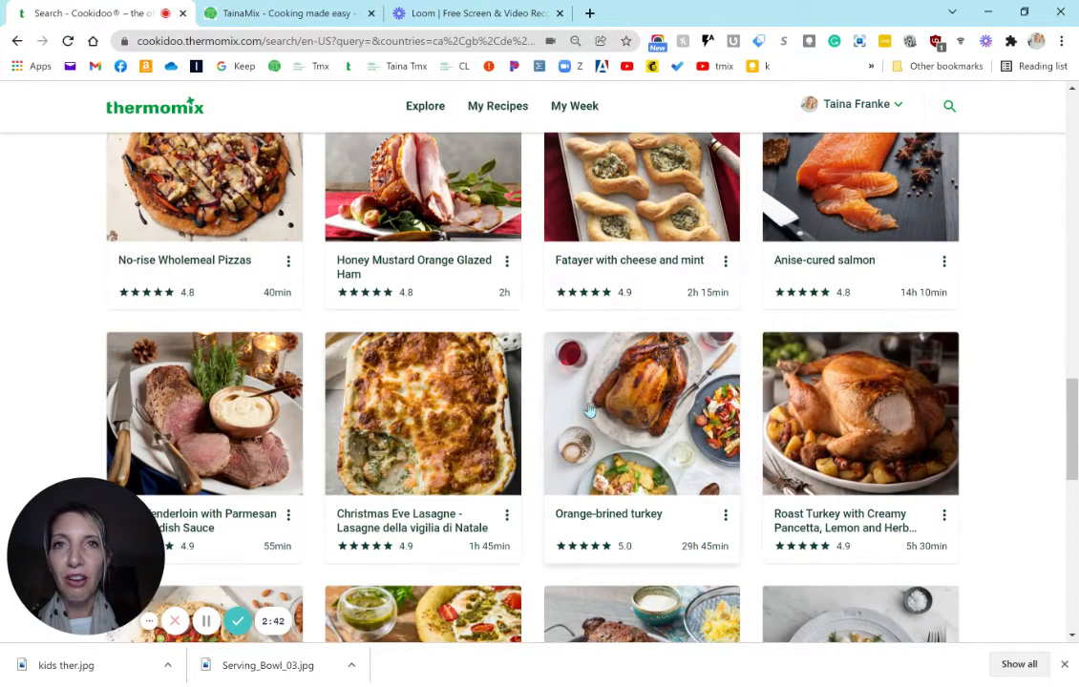
scroll("down", 3)
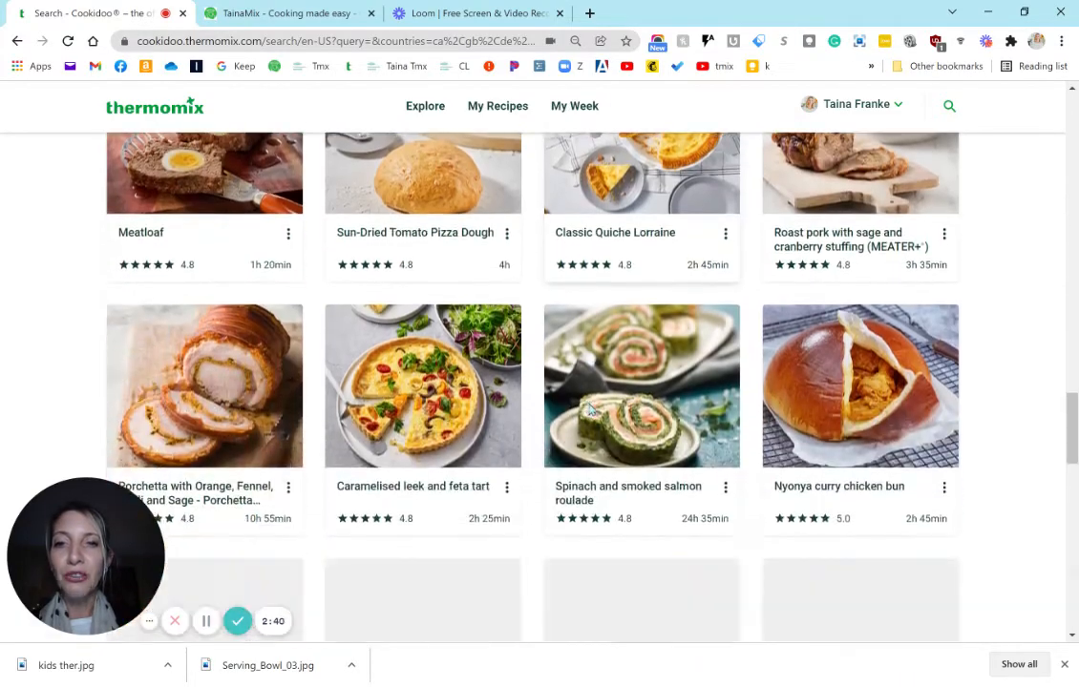
scroll("down", 3)
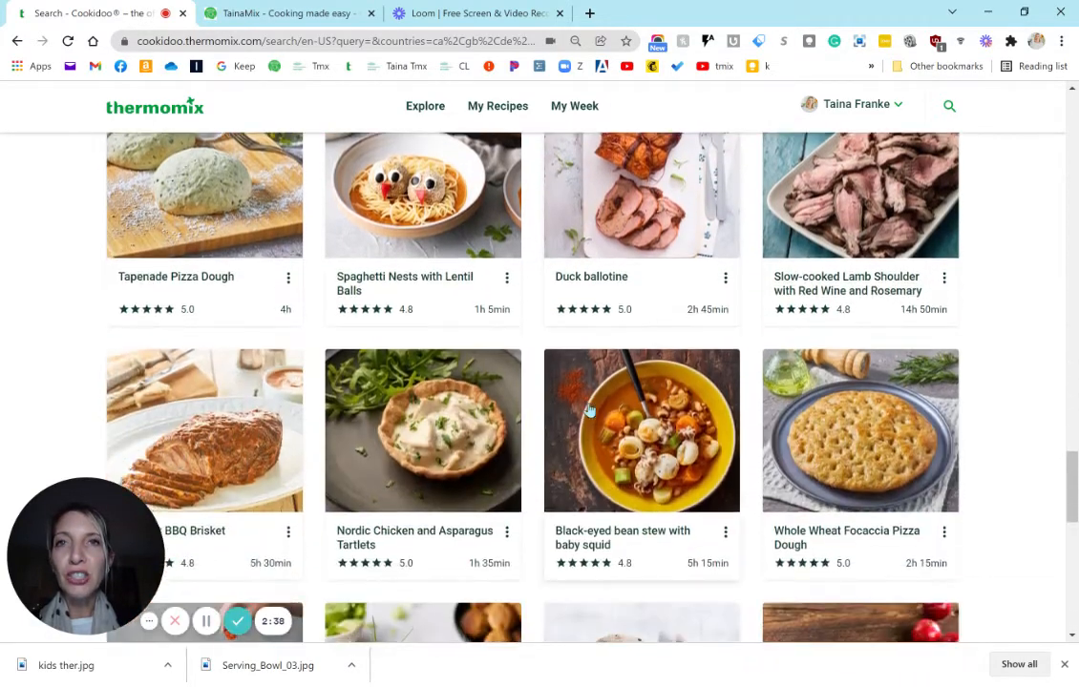
scroll("down", 3)
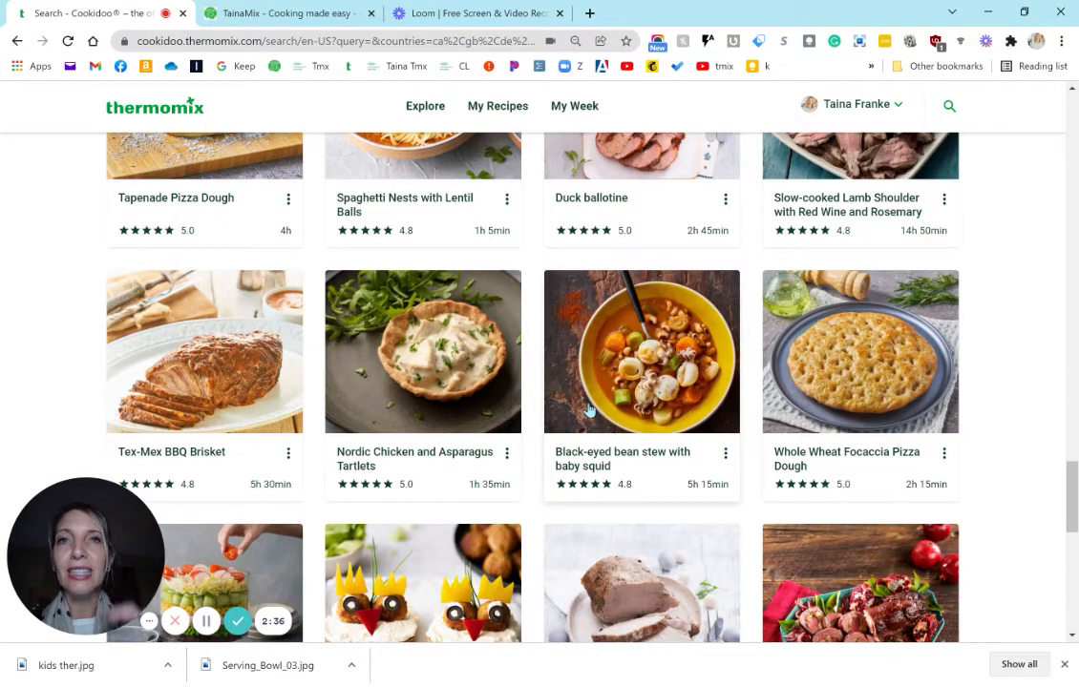
scroll("down", 3)
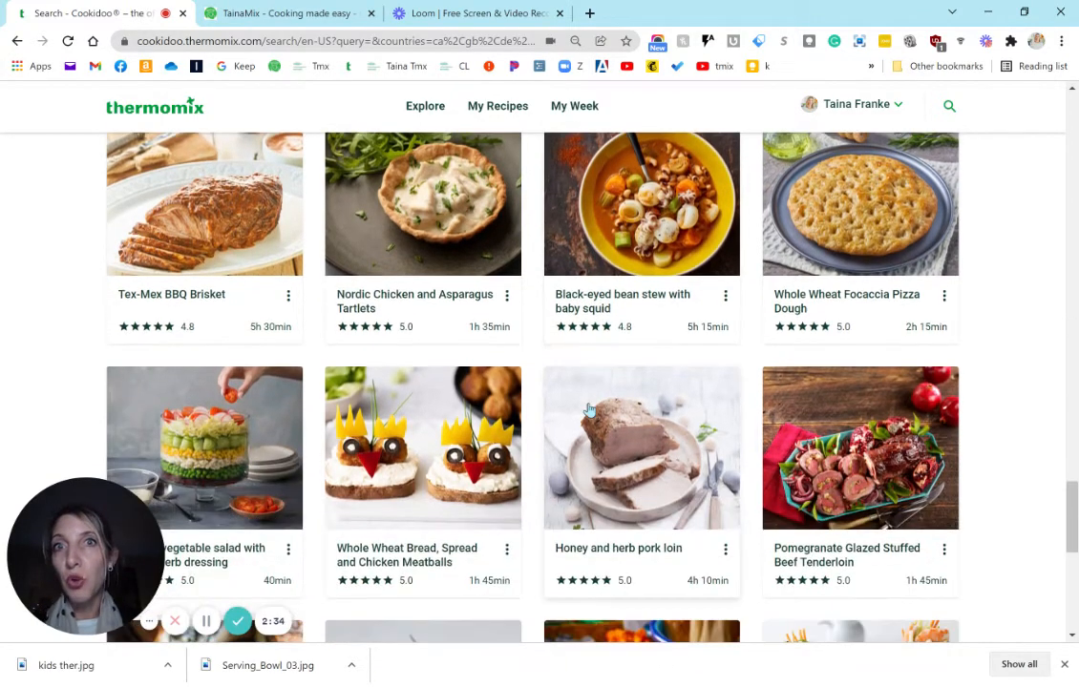
Filter to easy difficulty and ≤ 15 minutes preparation time, showing 106 results
scroll("down", 3)
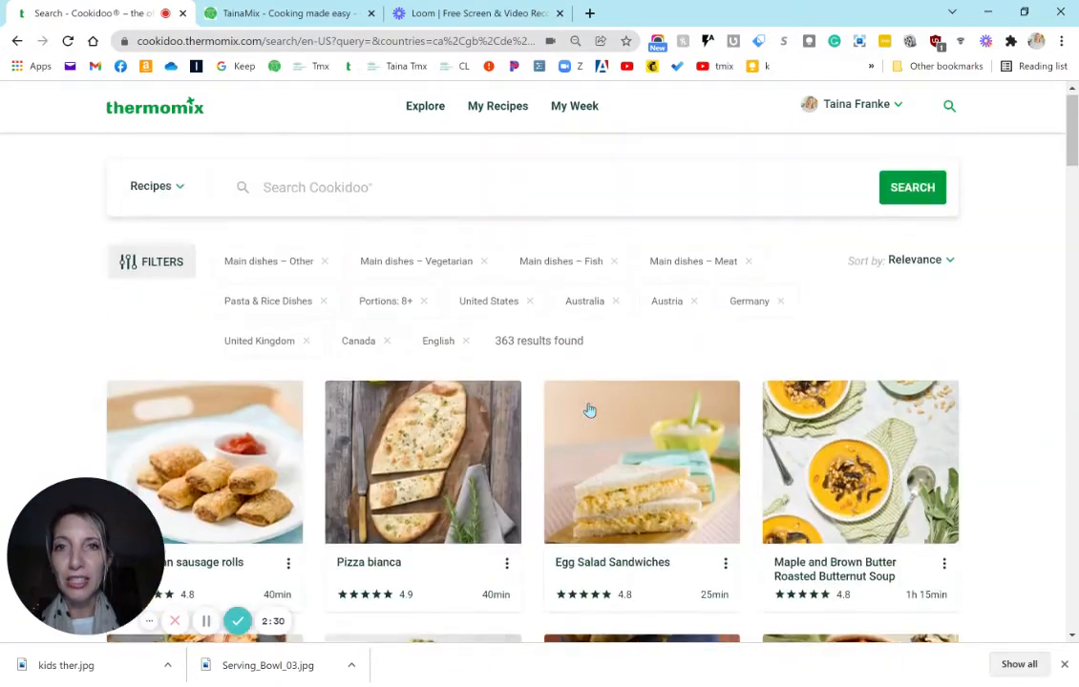
left_click(150, 260)
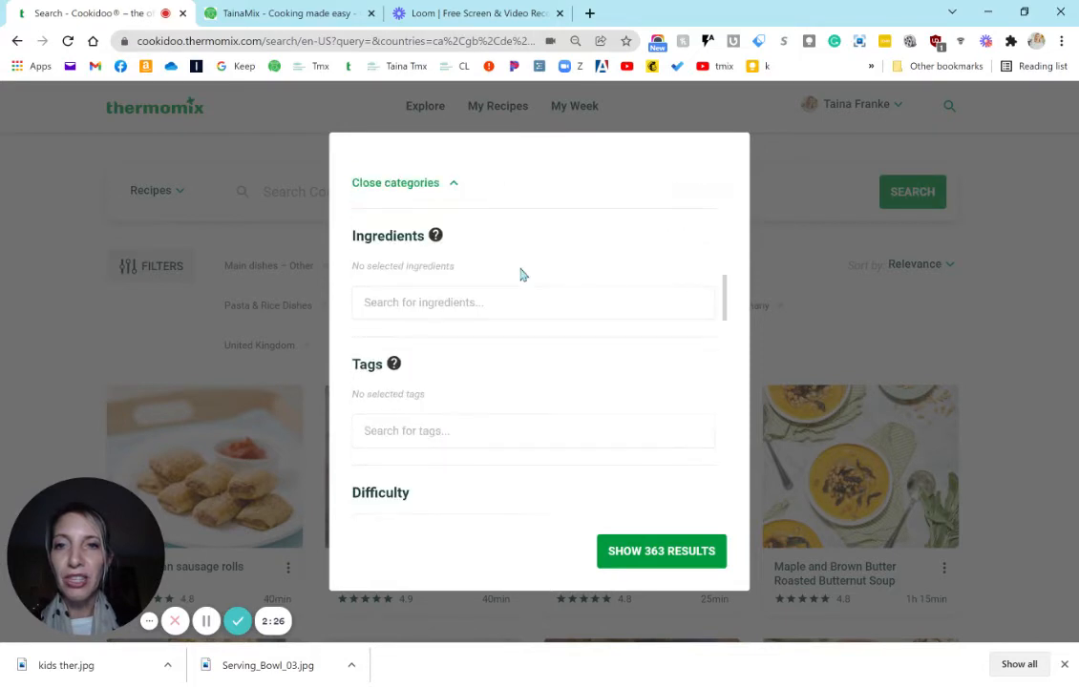
scroll("down", 3)
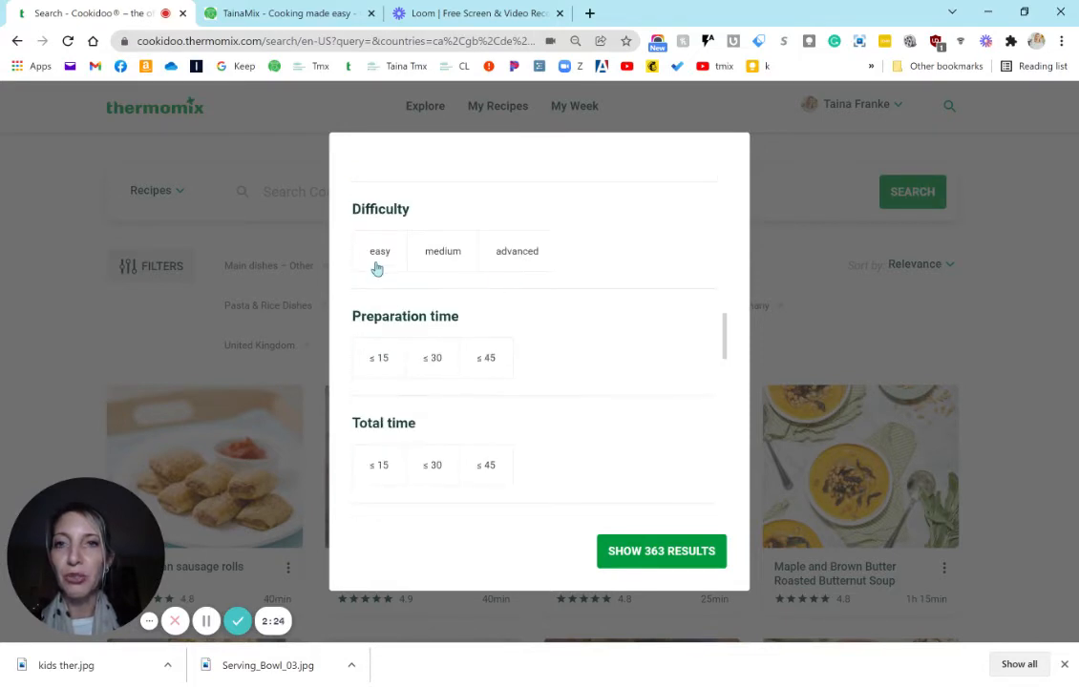
left_click(379, 251)
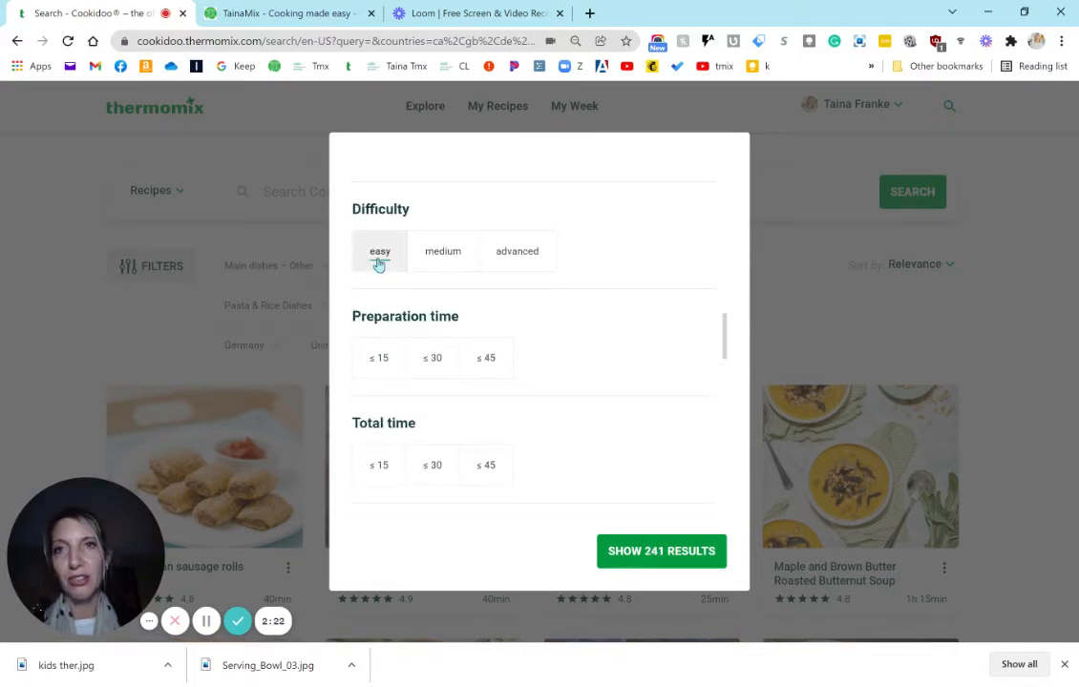
left_click(379, 251)
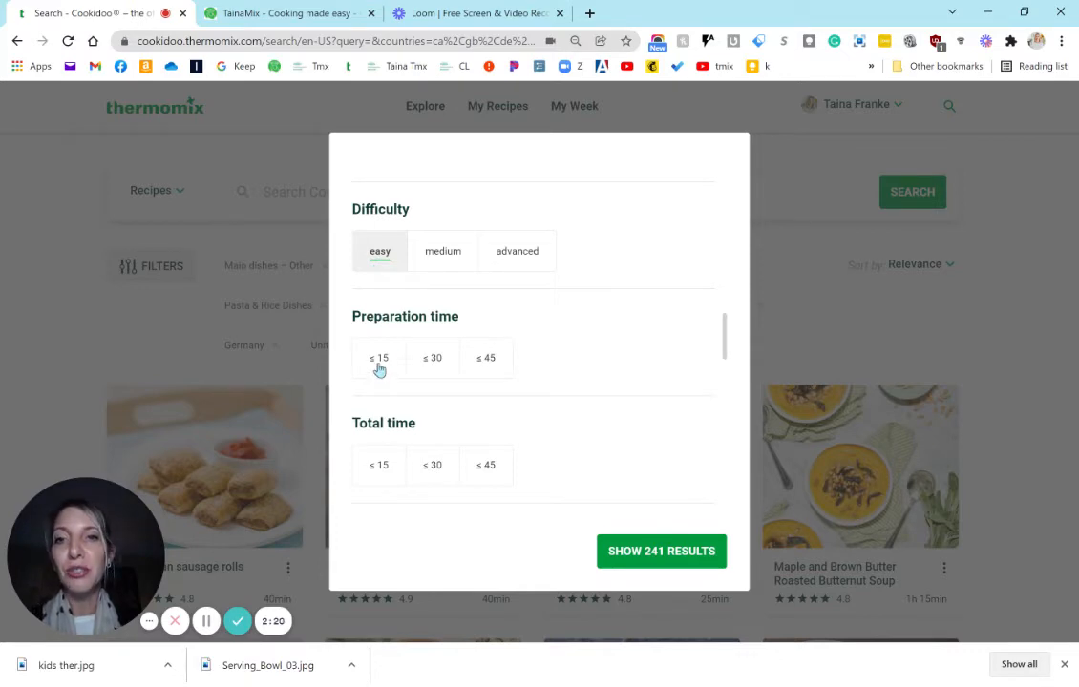
left_click(378, 358)
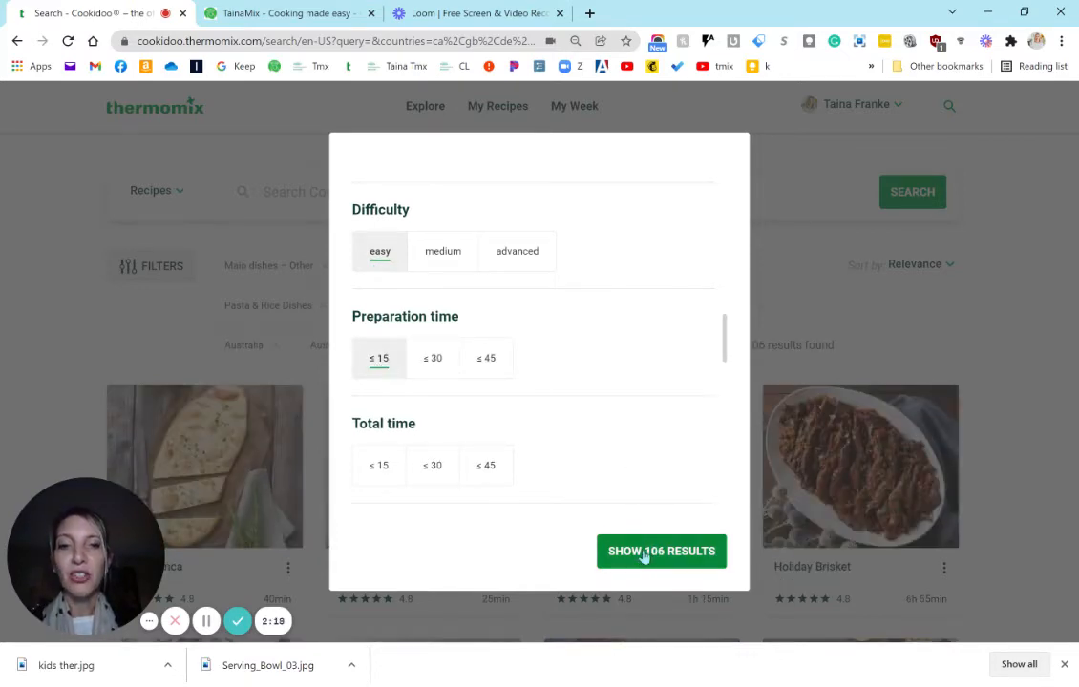
left_click(660, 550)
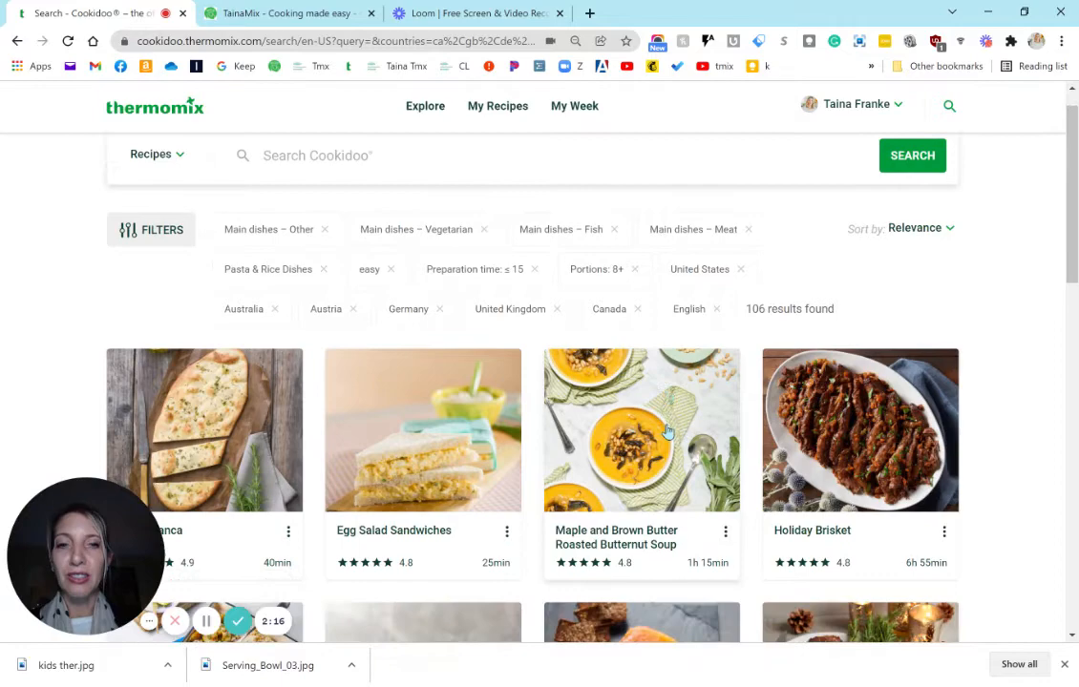
scroll("down", 3)
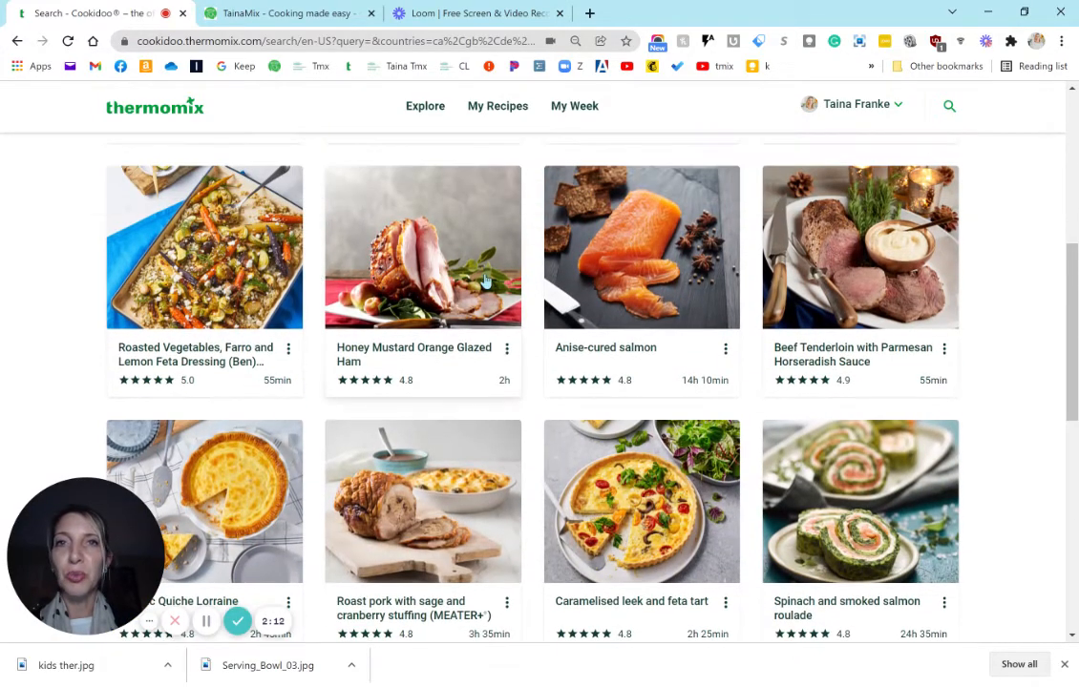
scroll("down", 3)
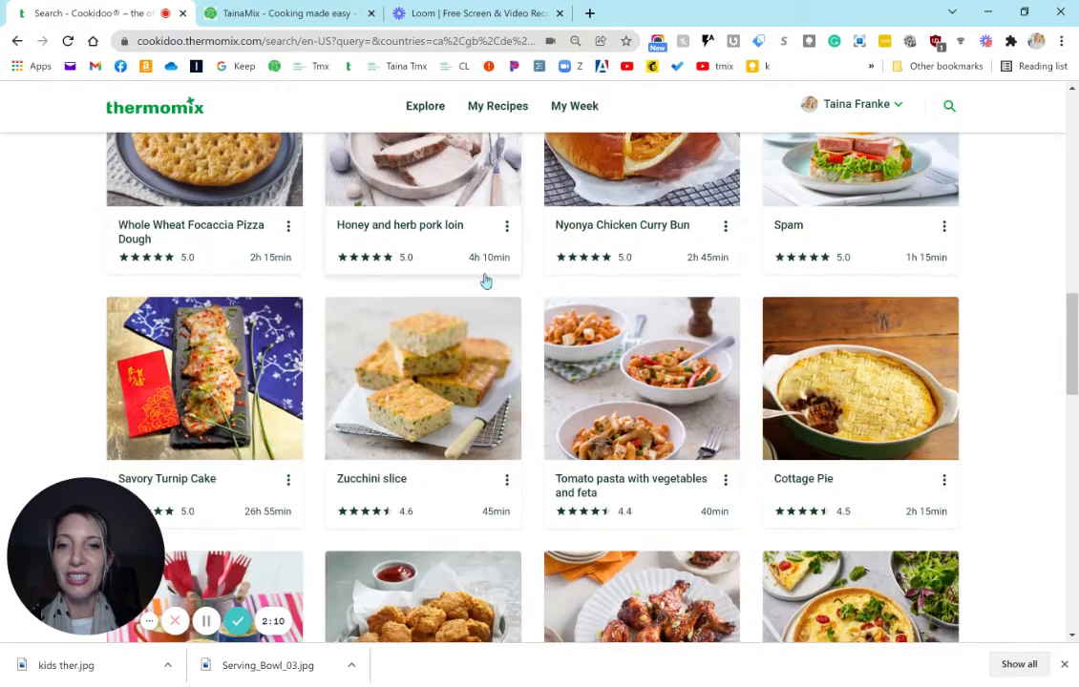
scroll("down", 3)
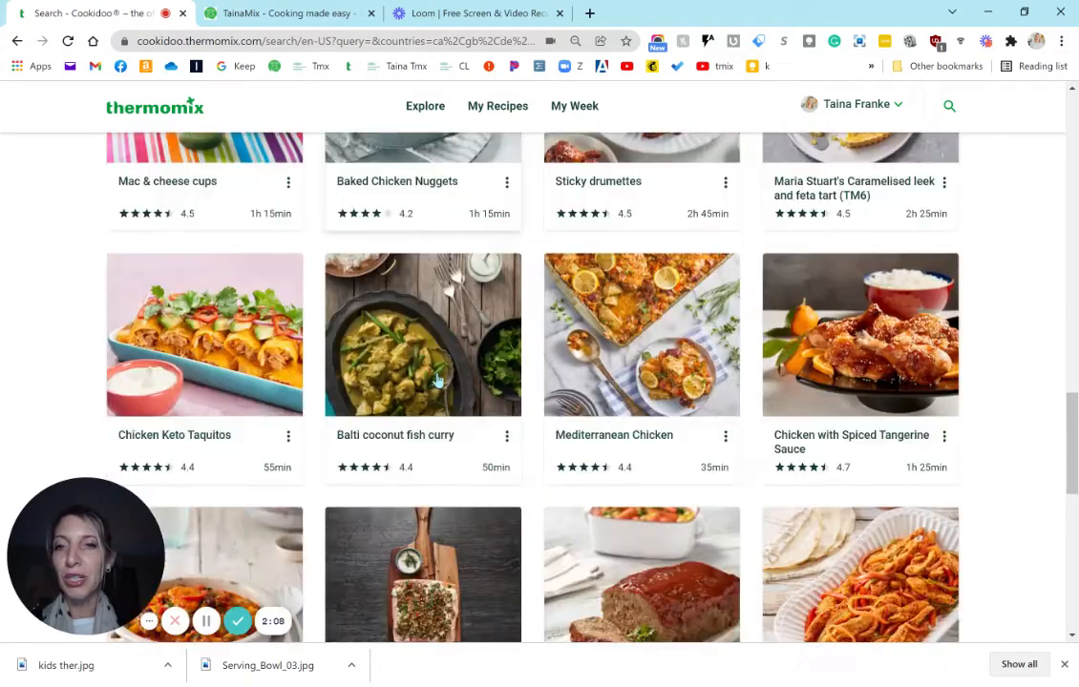
scroll("down", 3)
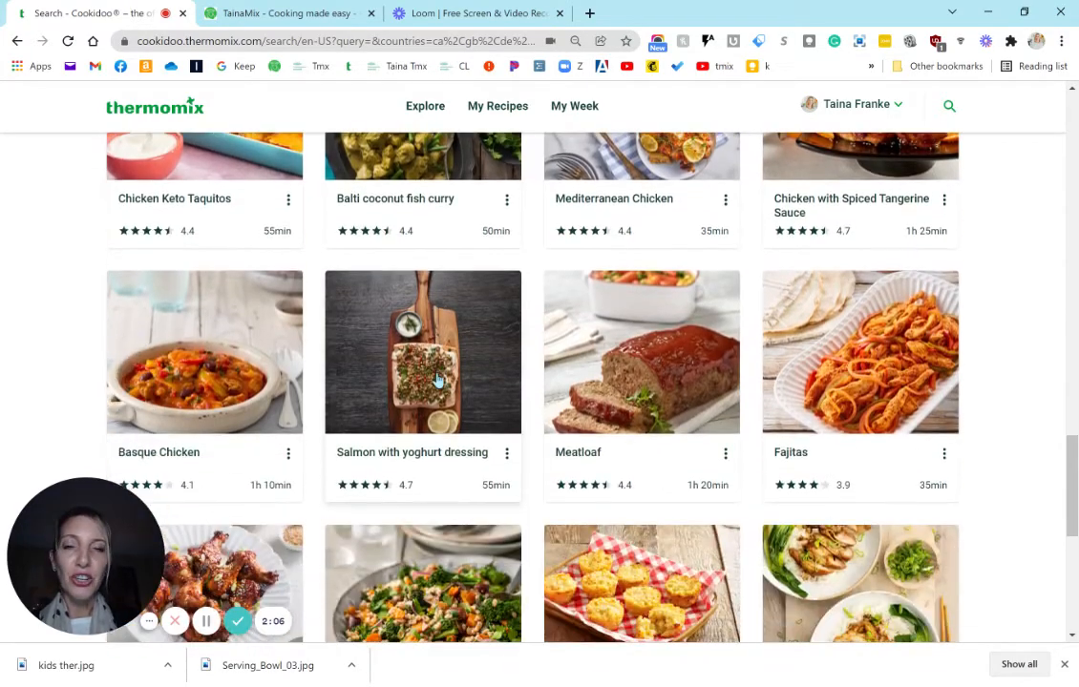
scroll("down", 3)
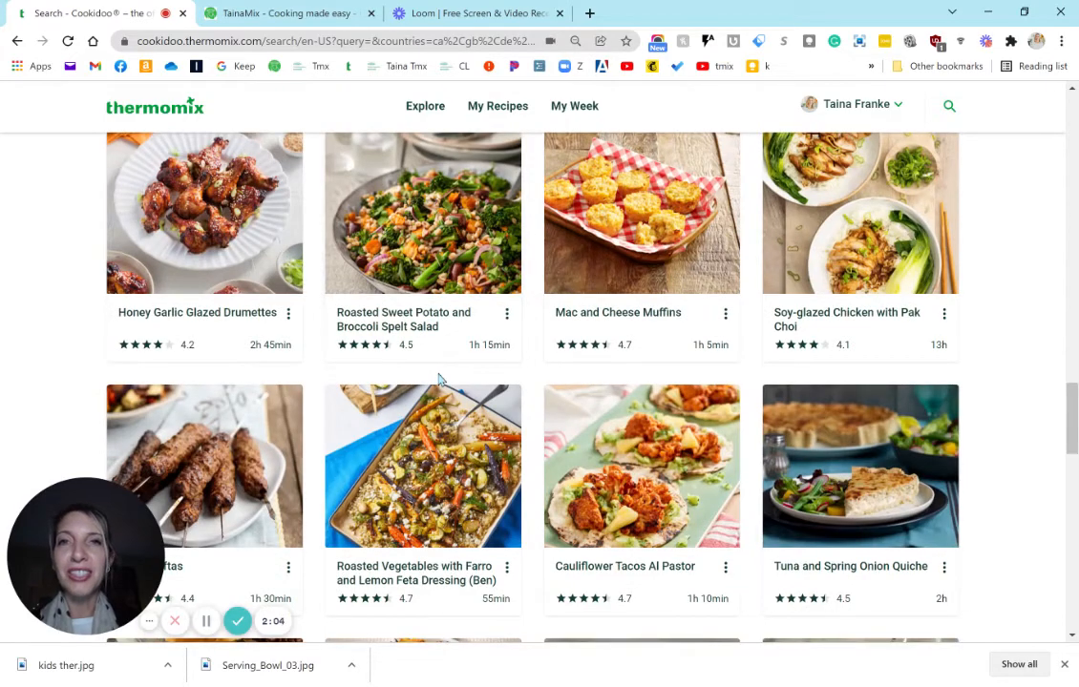
scroll("down", 3)
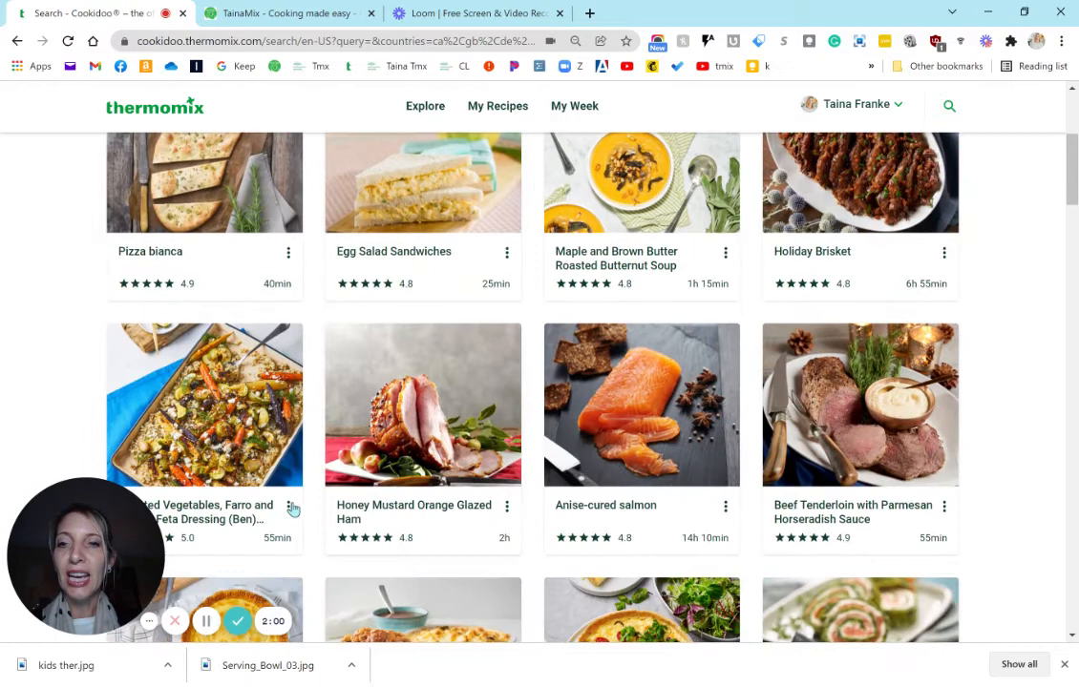
Add Roasted Vegetables, Farro and Lemon Feta Dressing to My Week on 16 December
left_click(288, 507)
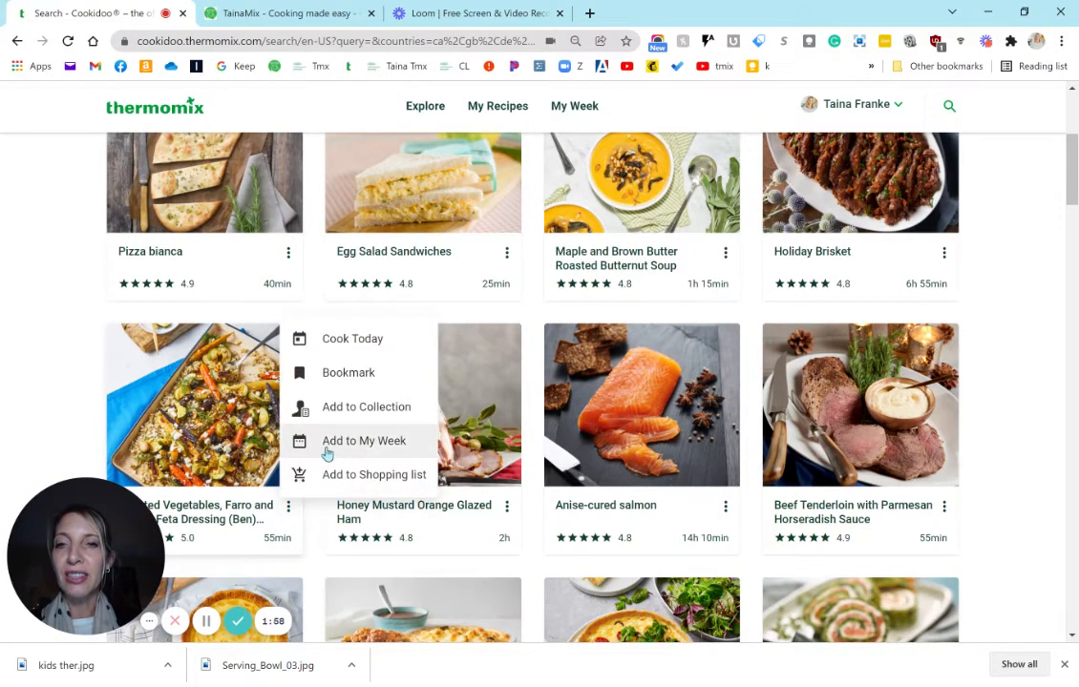
left_click(363, 441)
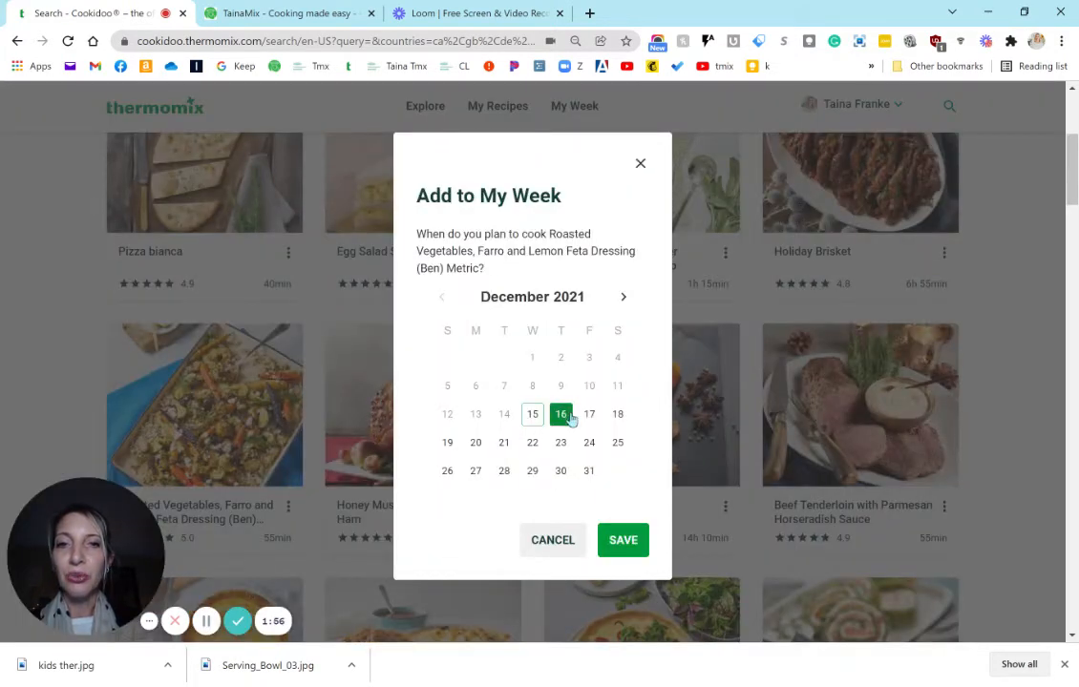
left_click(623, 540)
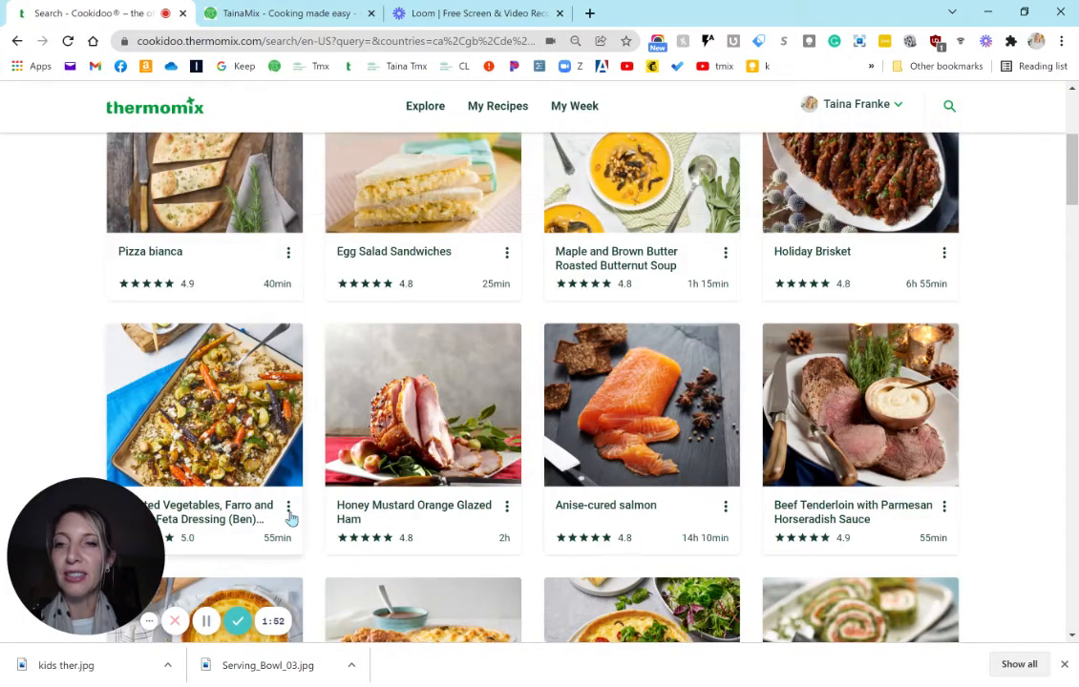
Save the roasted vegetables recipe into a collection
left_click(289, 506)
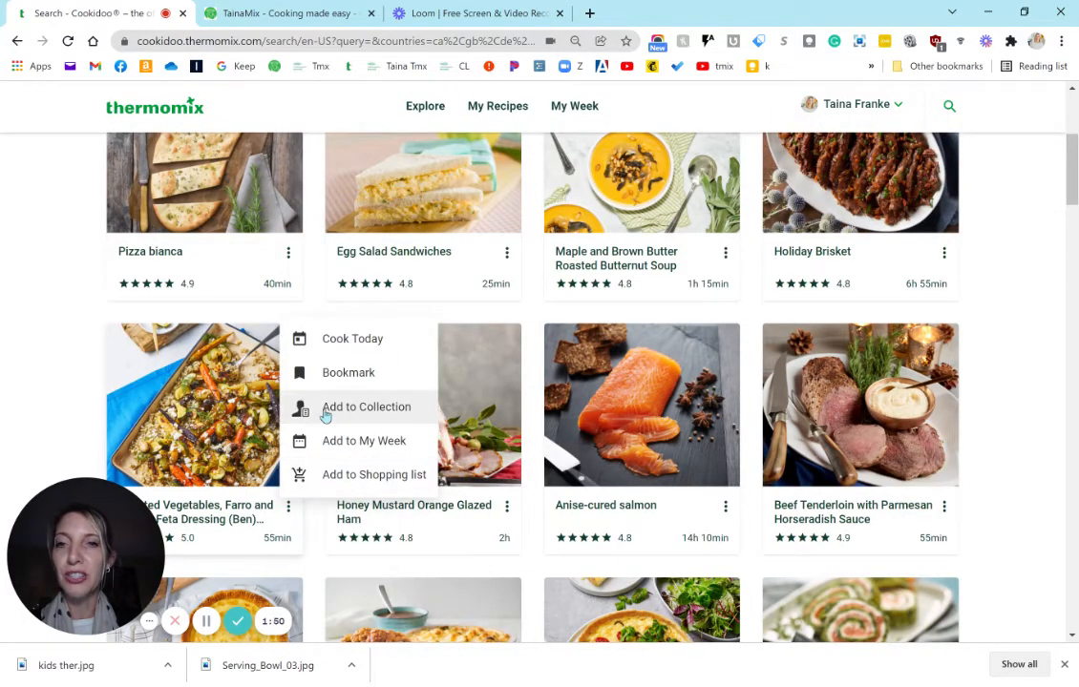
left_click(365, 406)
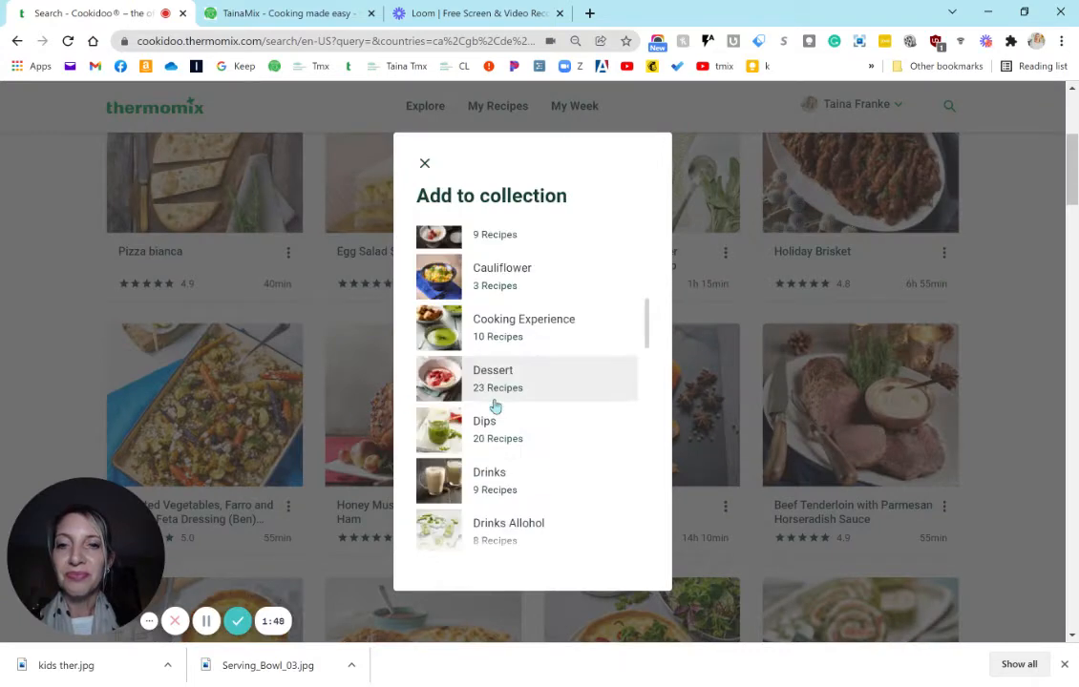
left_click(425, 163)
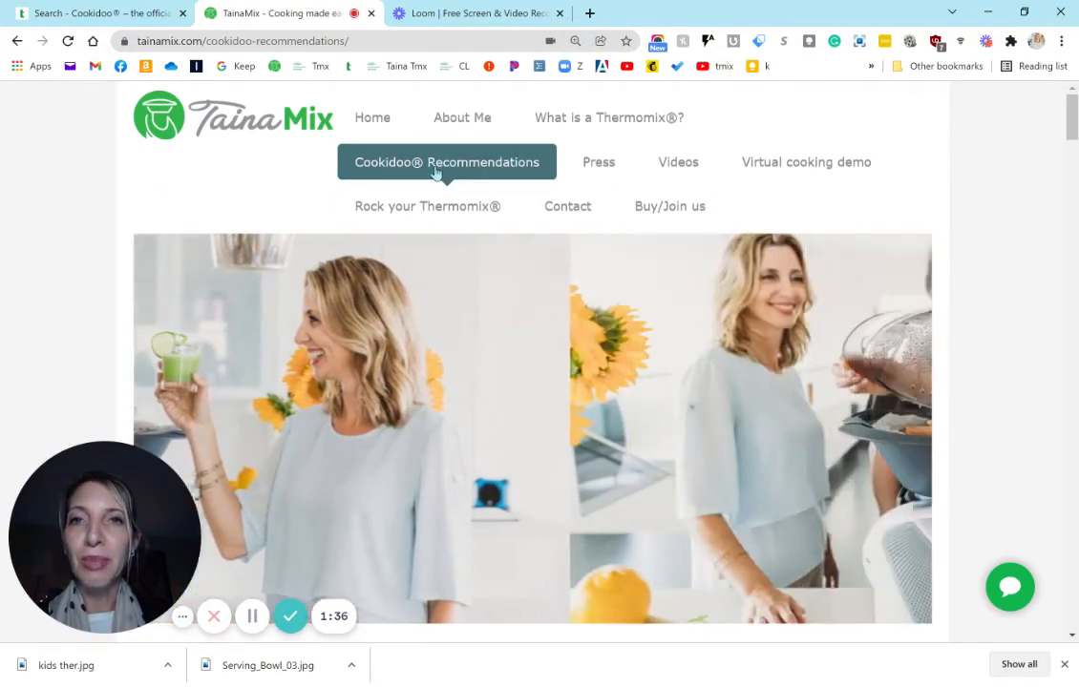
scroll("down", 3)
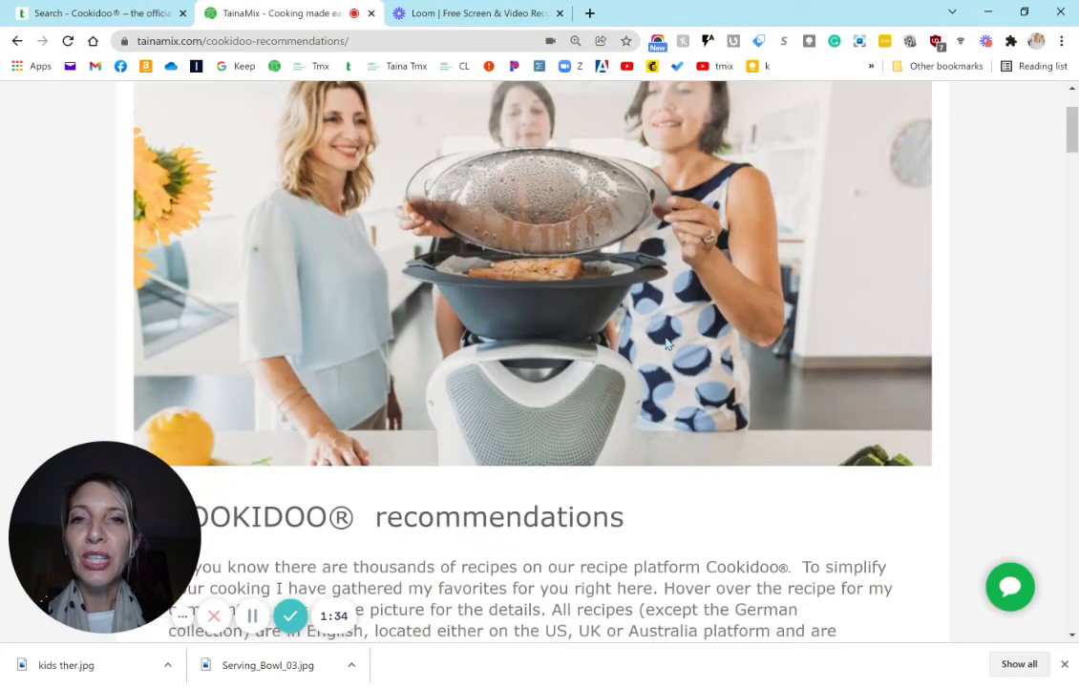
scroll("down", 3)
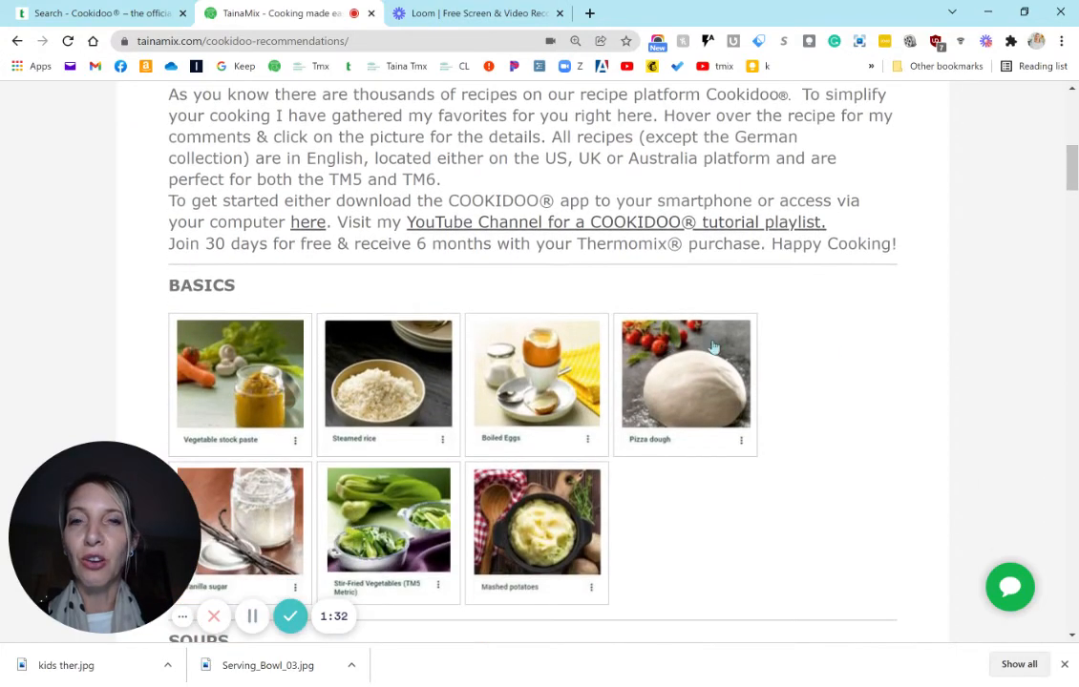
scroll("down", 3)
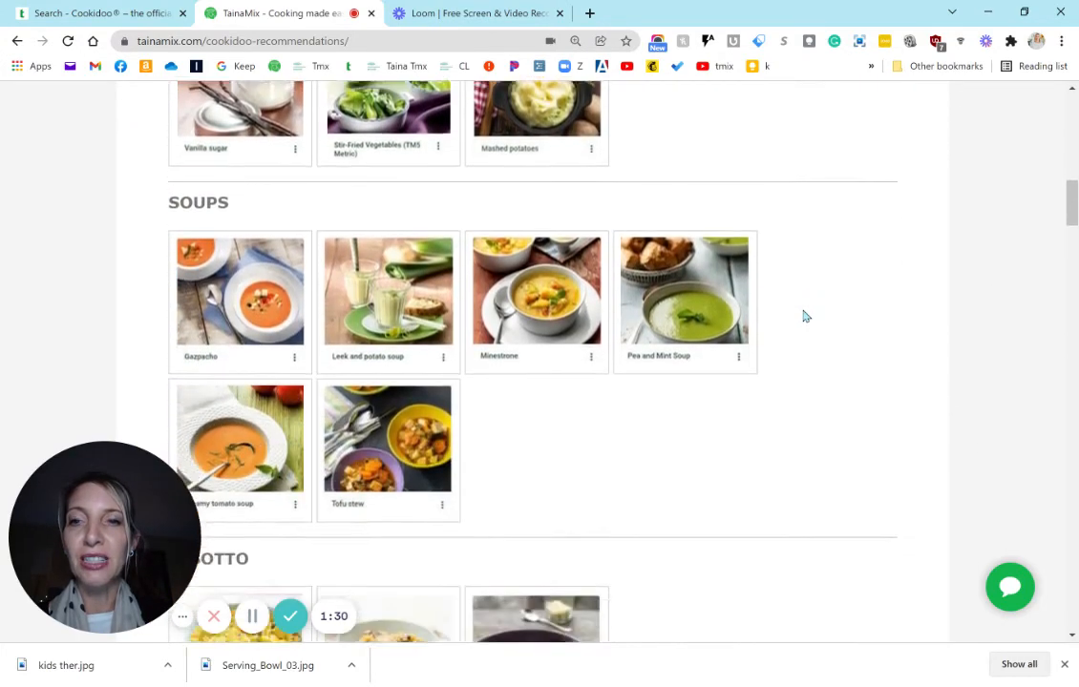
scroll("down", 3)
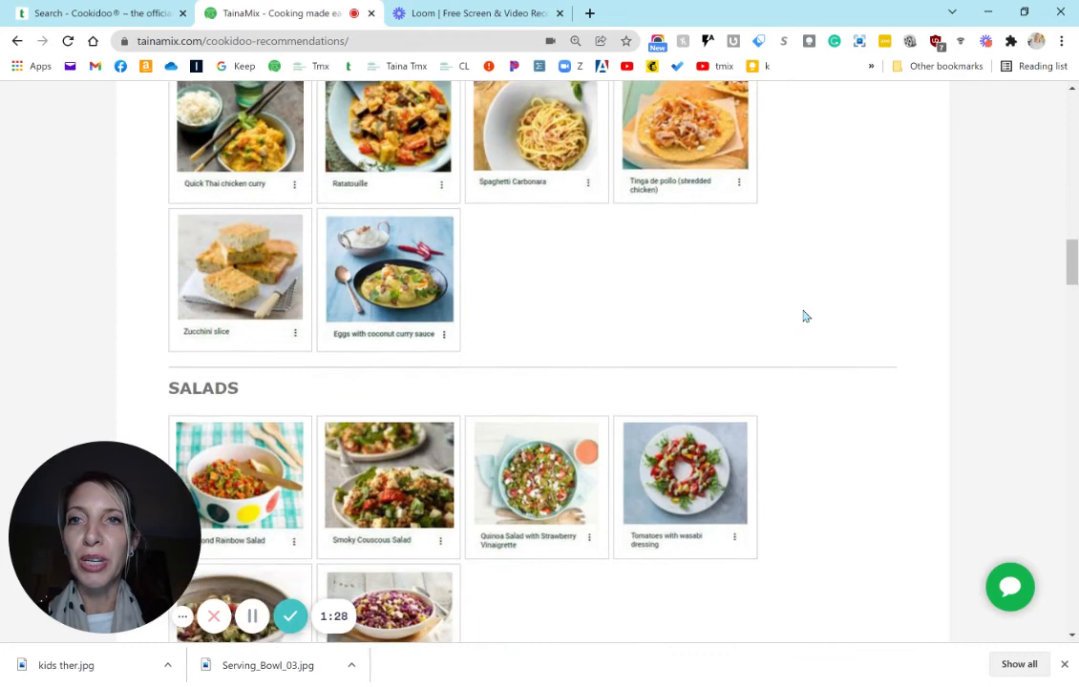
scroll("down", 3)
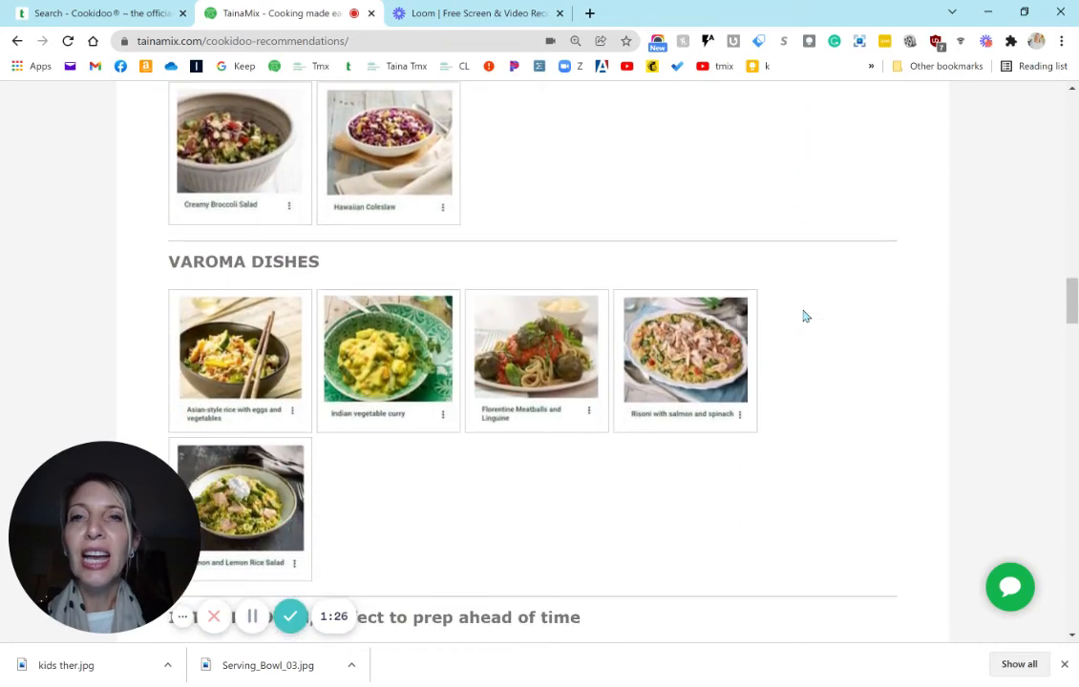
scroll("down", 3)
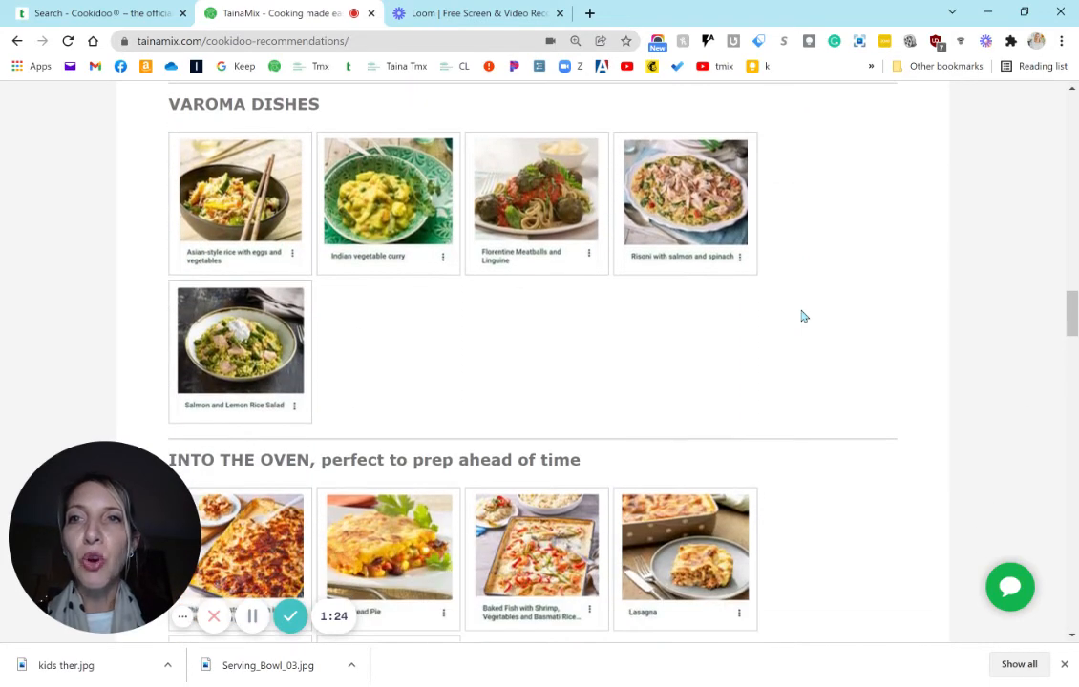
scroll("down", 3)
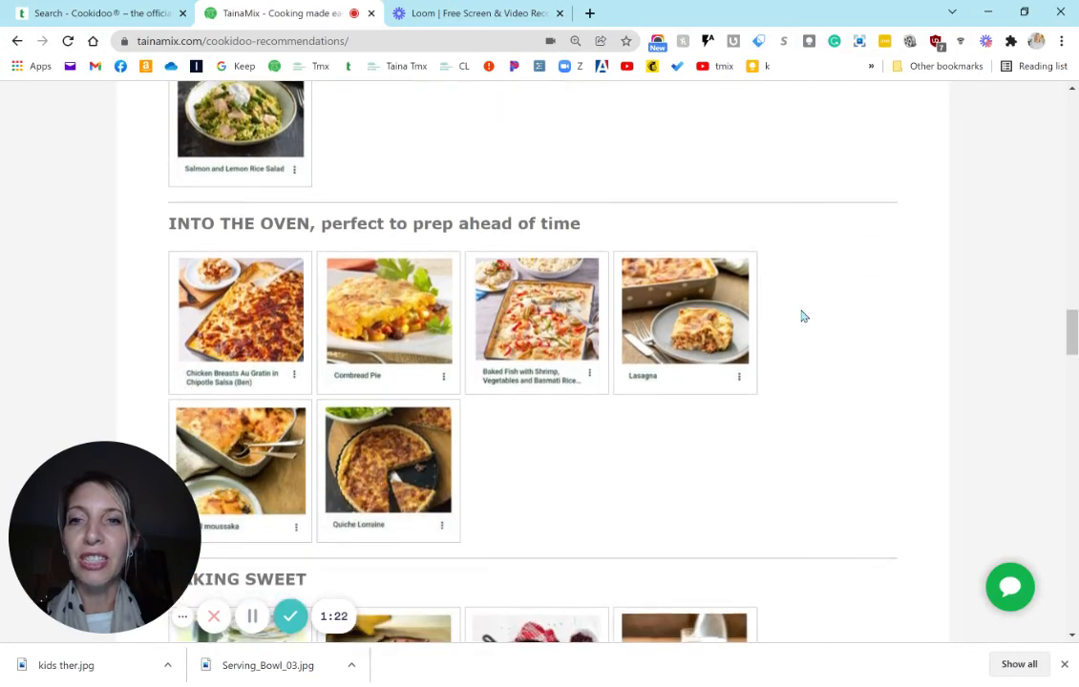